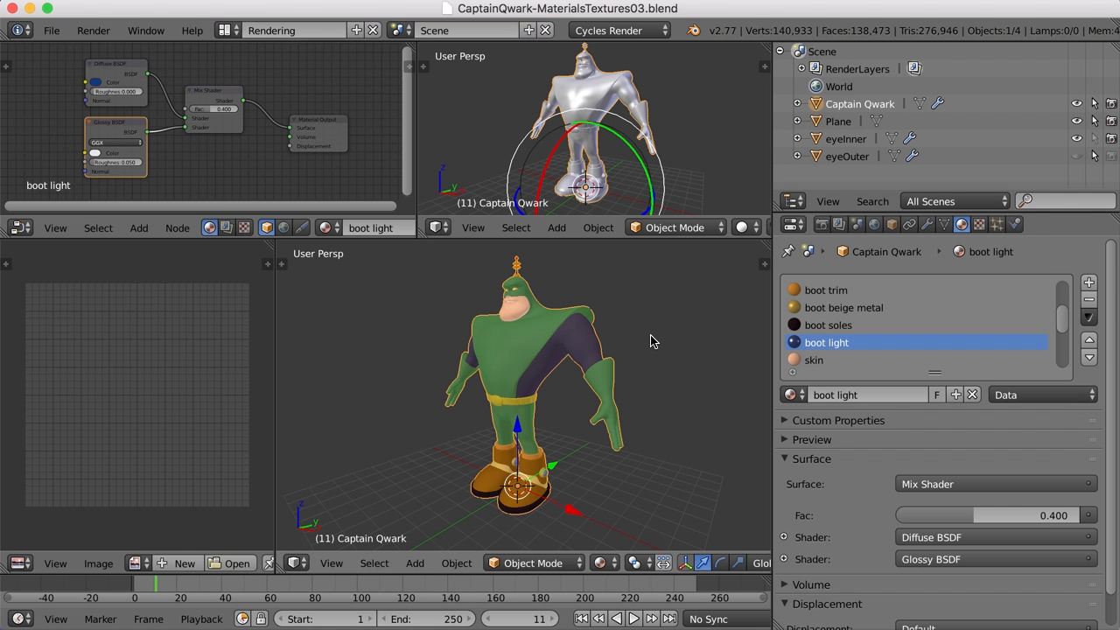
mouse_move(643, 356)
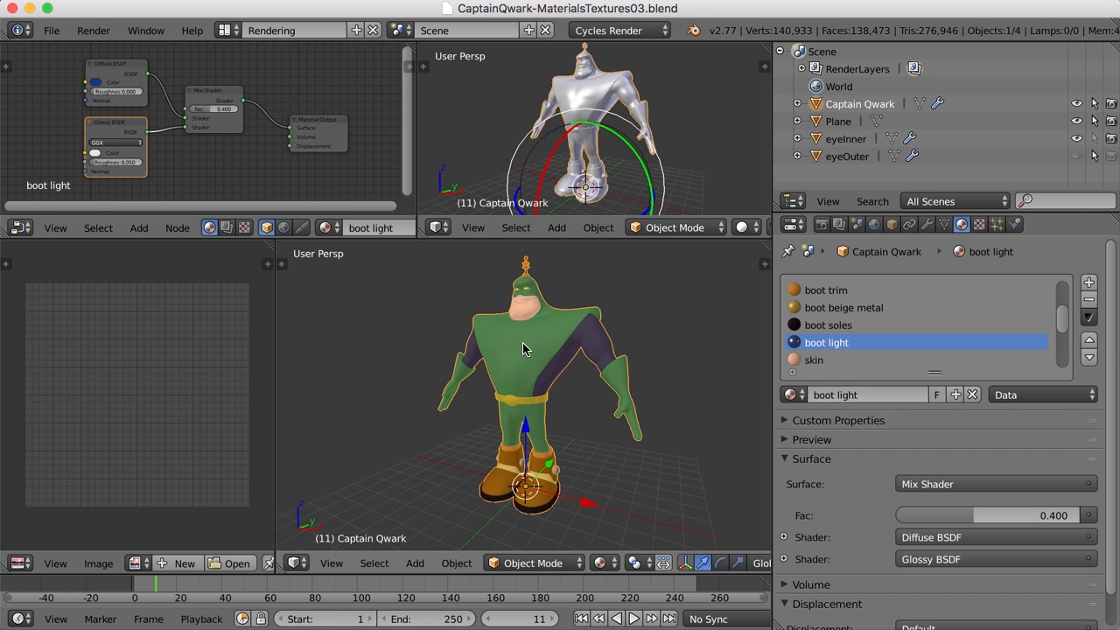
Put Captain Qwark into Edit Mode and zoom the view to inspect the UV islands
key(Tab)
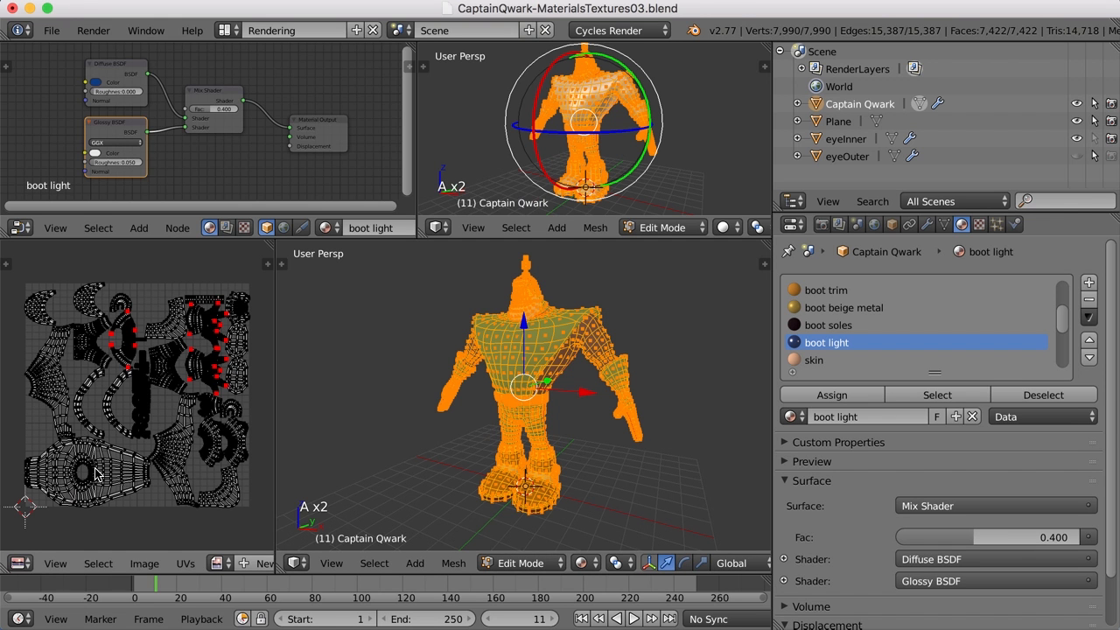
scroll(up, 3)
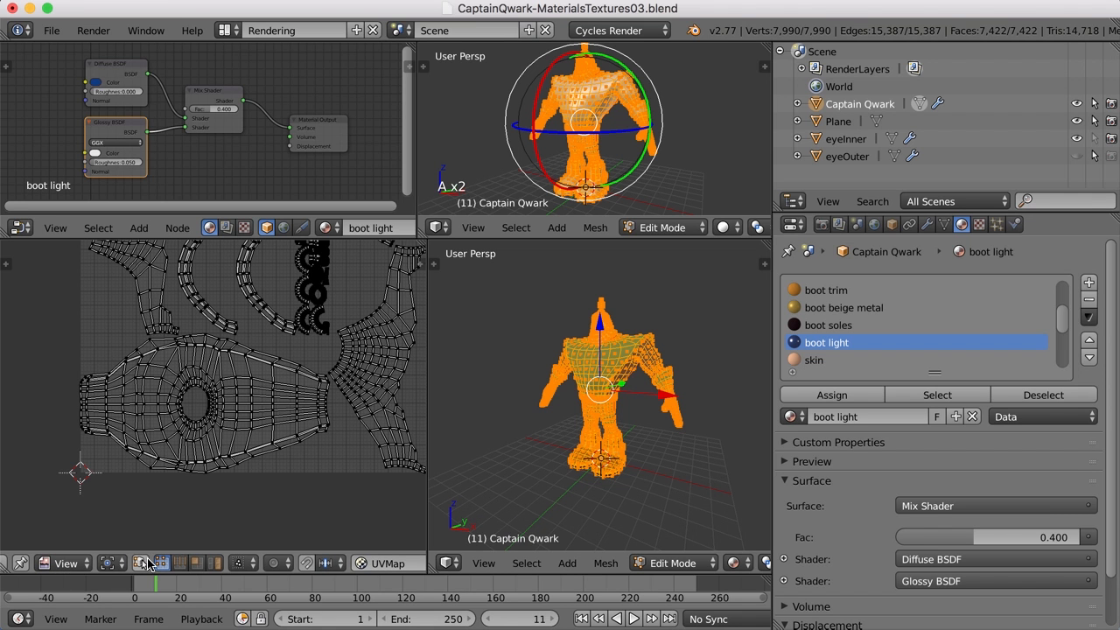
mouse_move(144, 563)
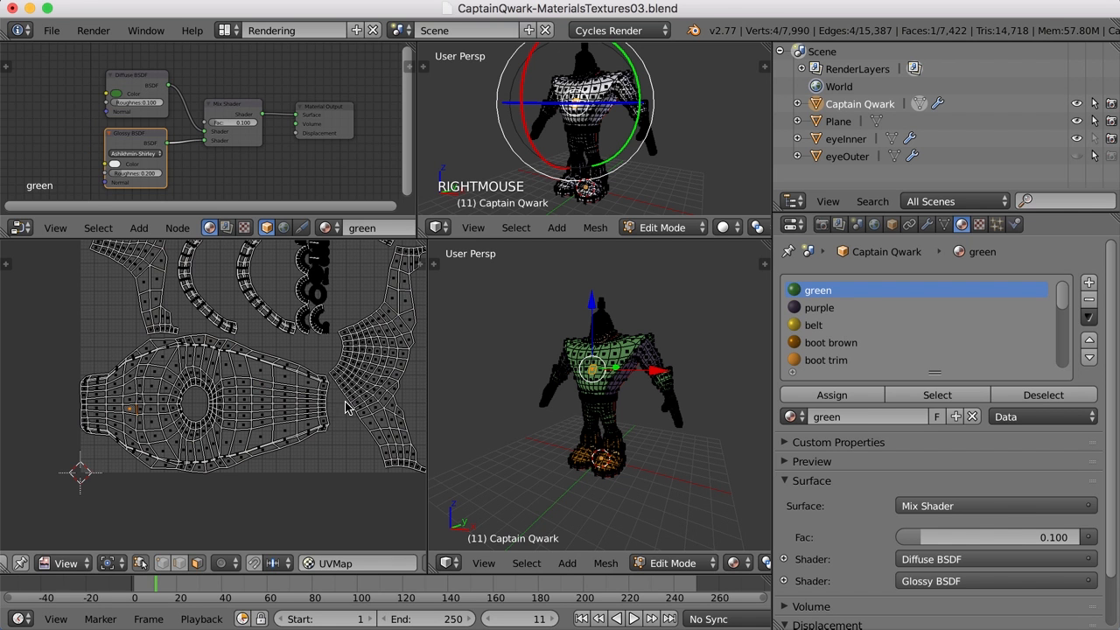
mouse_move(602, 399)
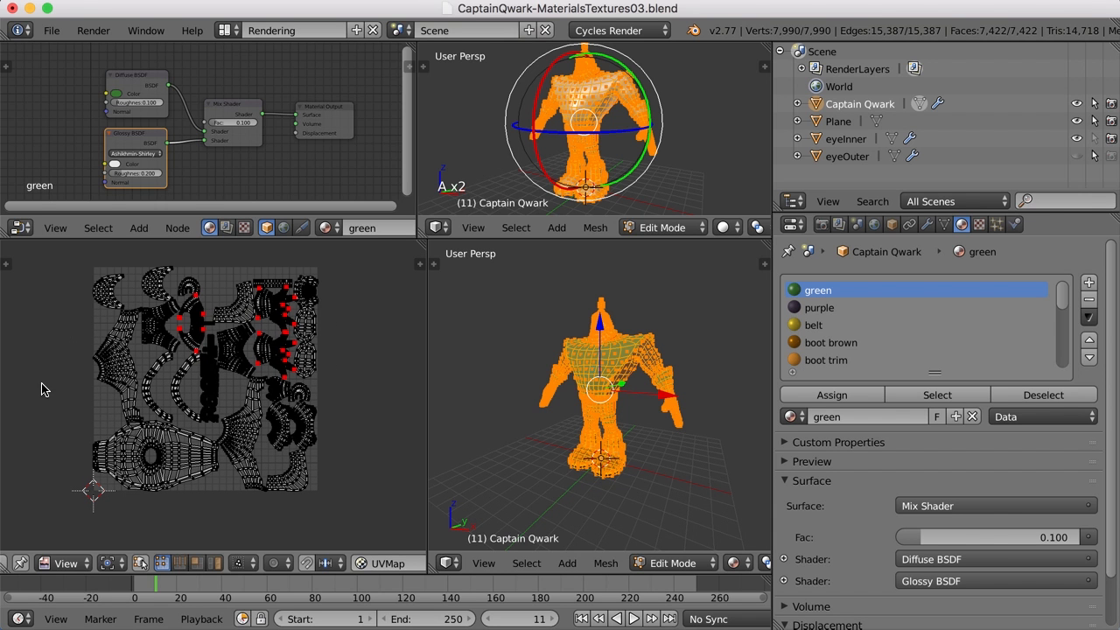
mouse_move(241, 446)
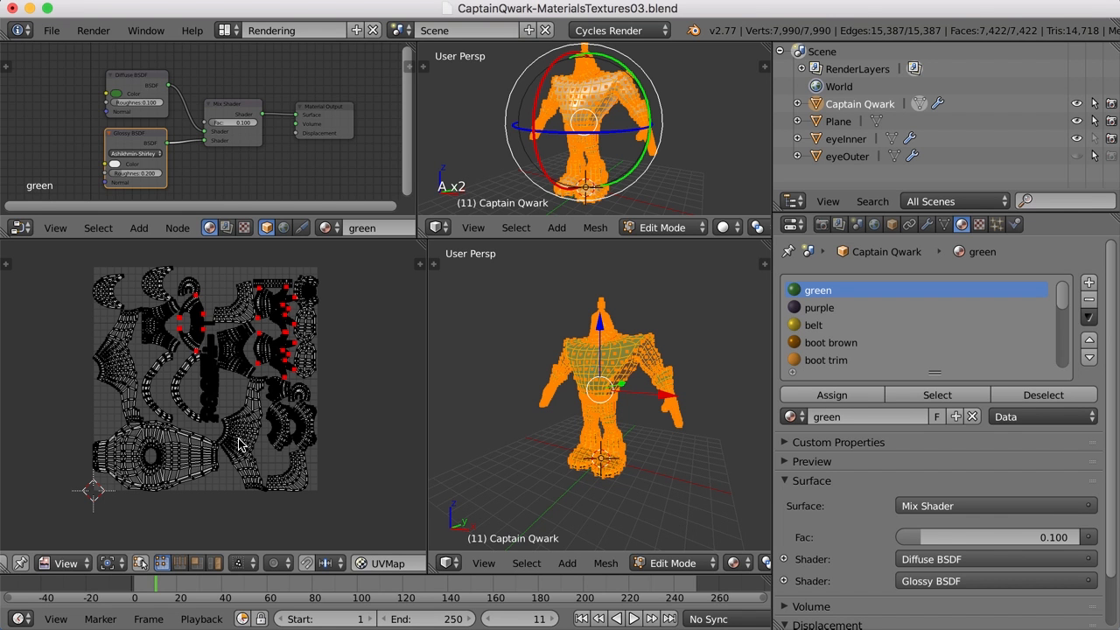
mouse_move(254, 435)
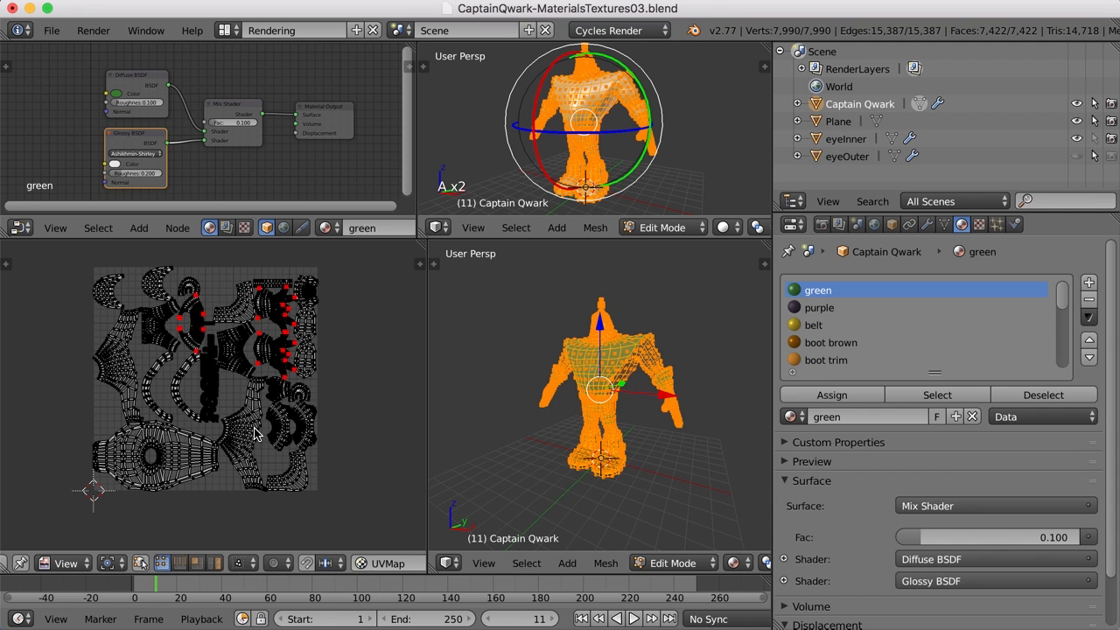
Select all faces and choose Export UV Layout from the UVs menu
key(a)
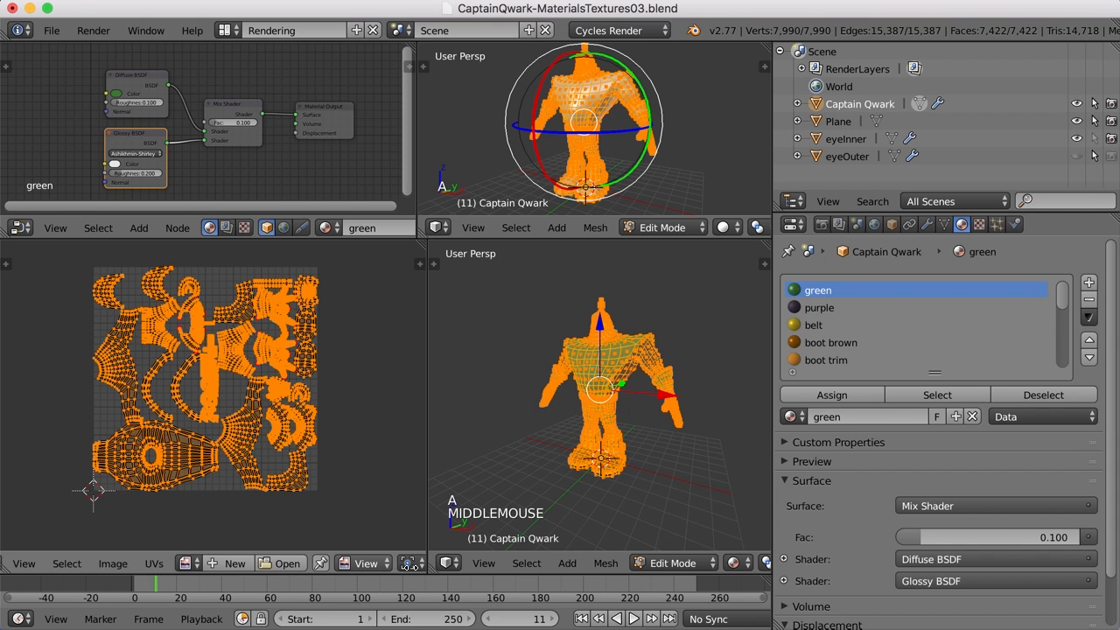
click(185, 562)
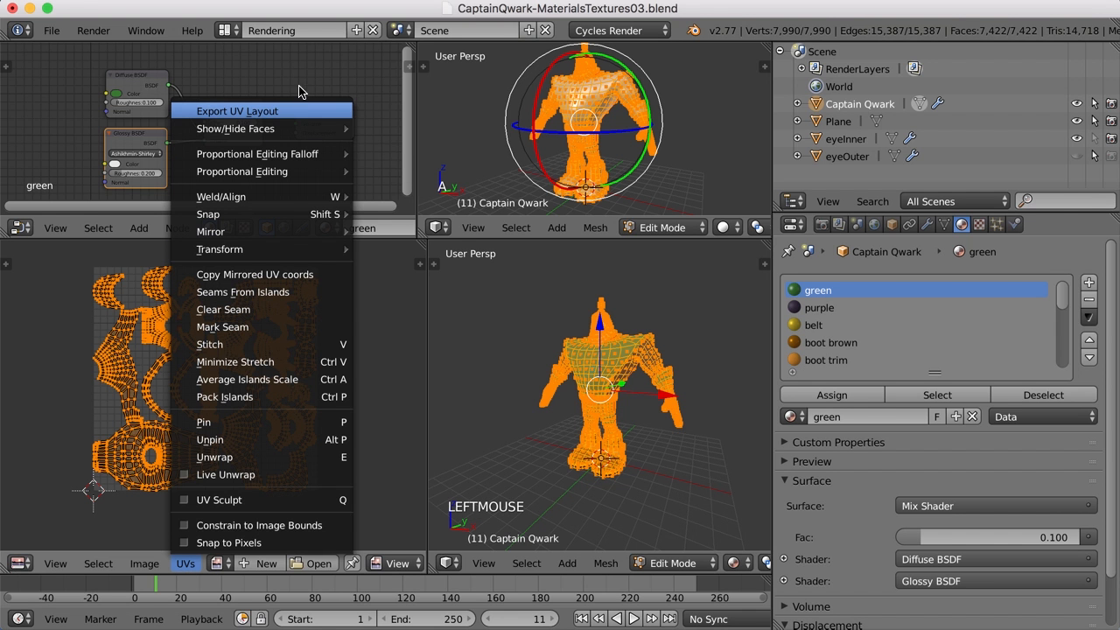
click(236, 110)
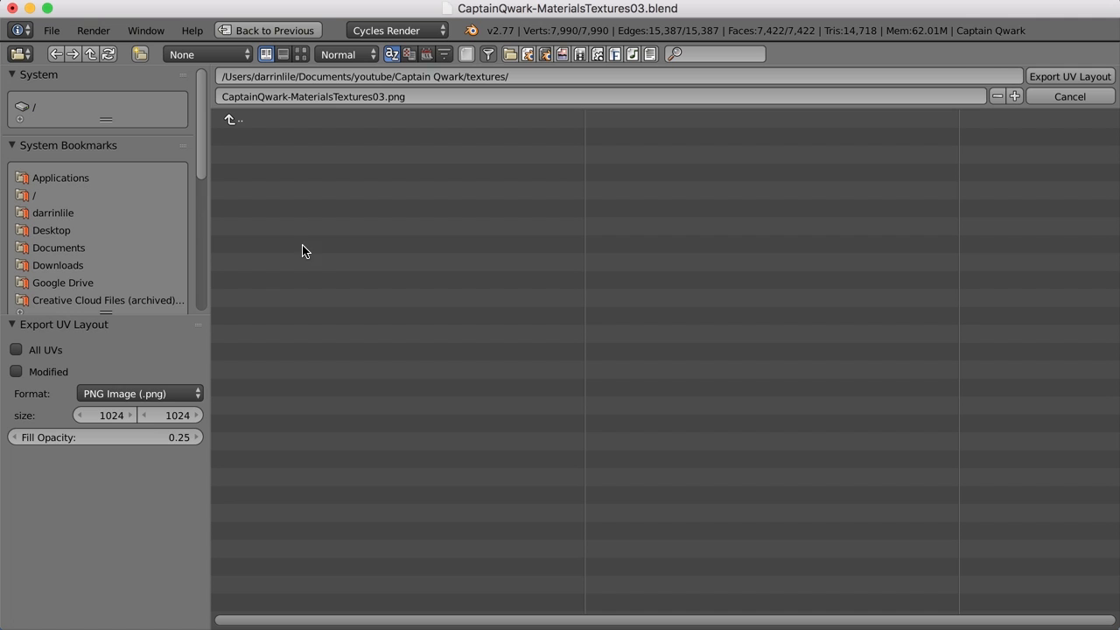
click(111, 414)
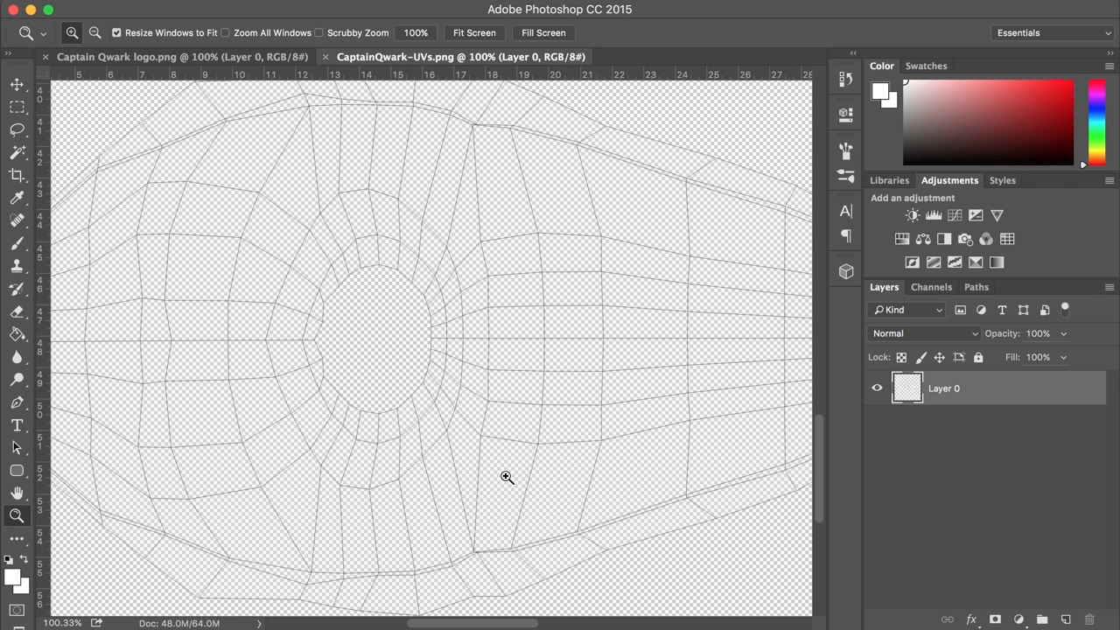
mouse_move(437, 371)
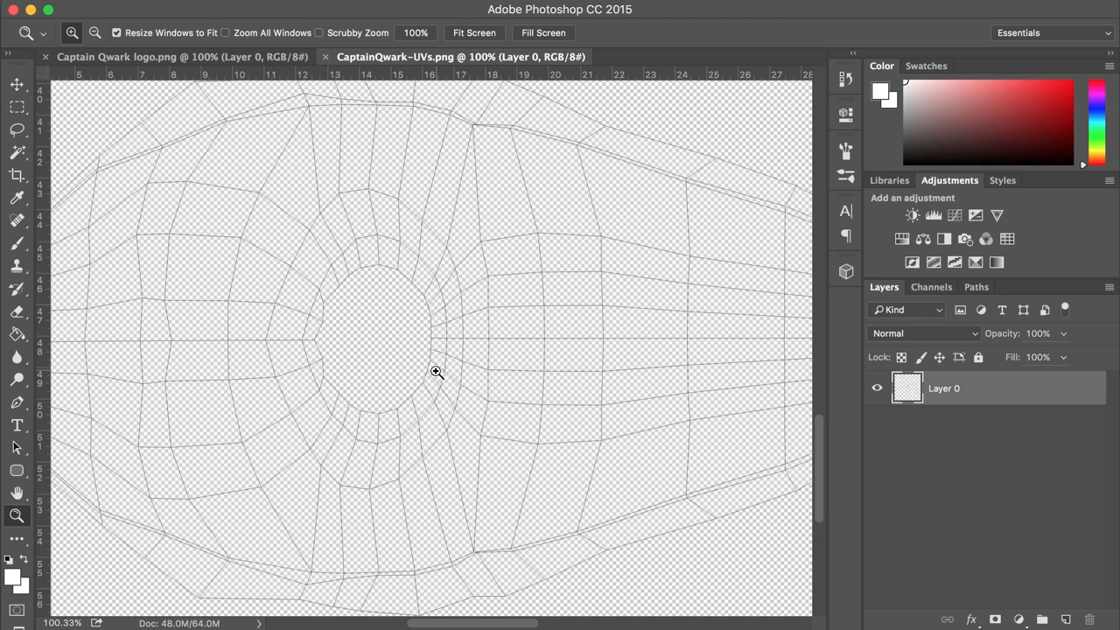
mouse_move(339, 389)
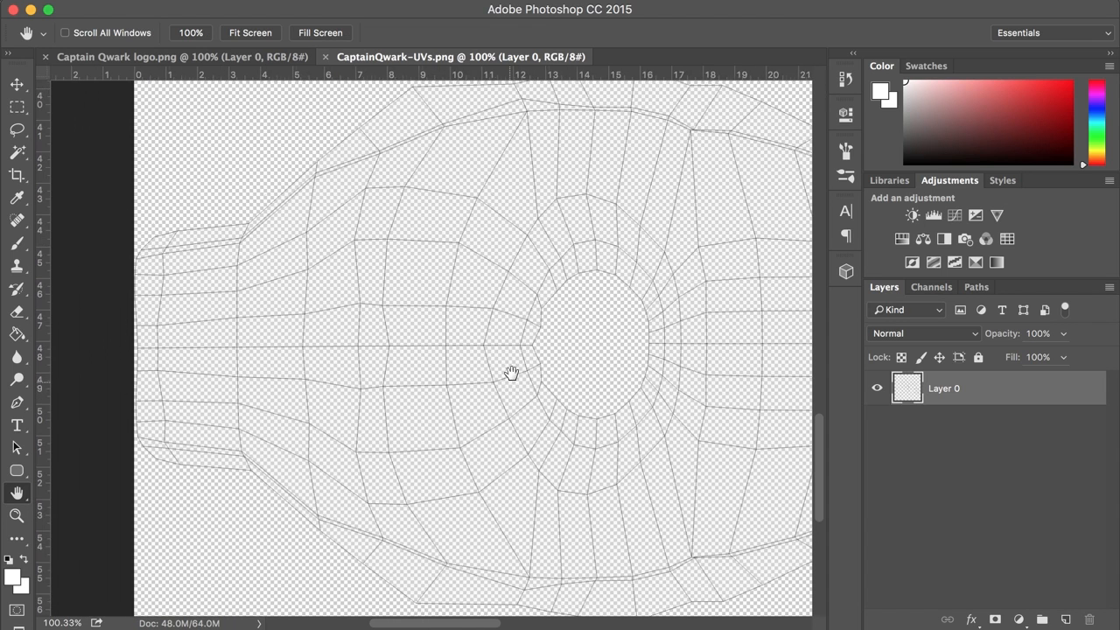
drag(512, 371, 402, 317)
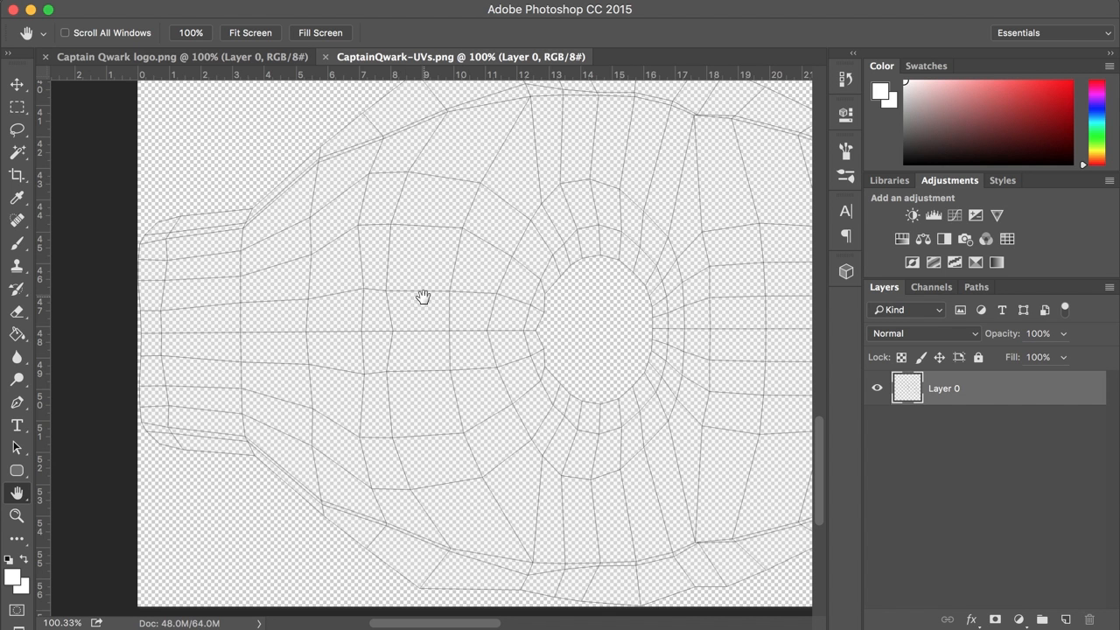
click(181, 56)
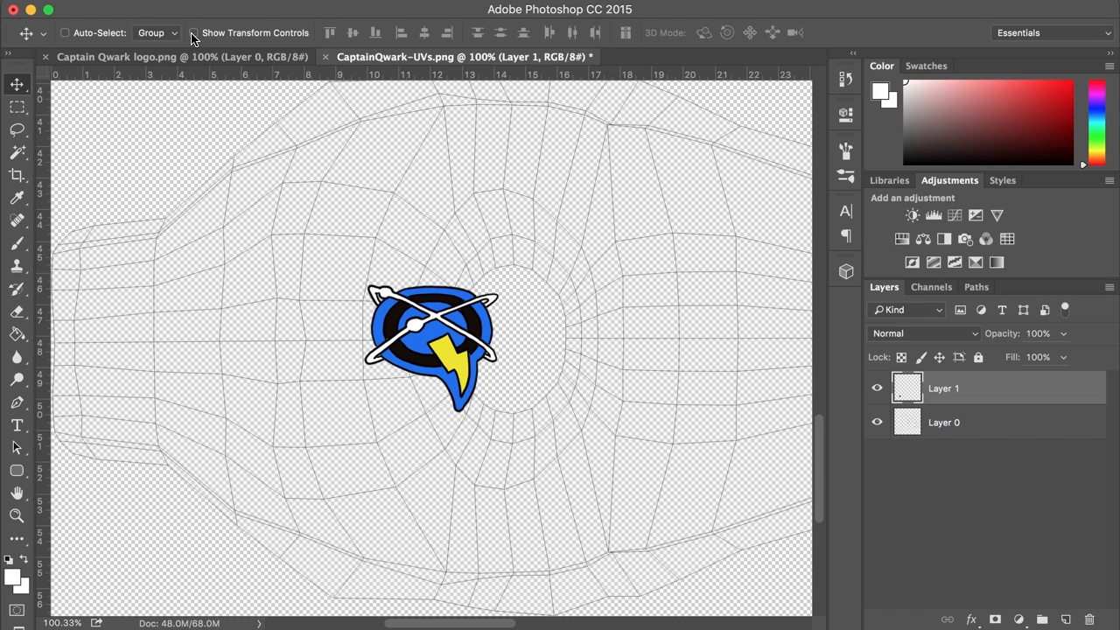
Enable Show Transform Controls to get resize and rotate handles on the logo layer
click(194, 32)
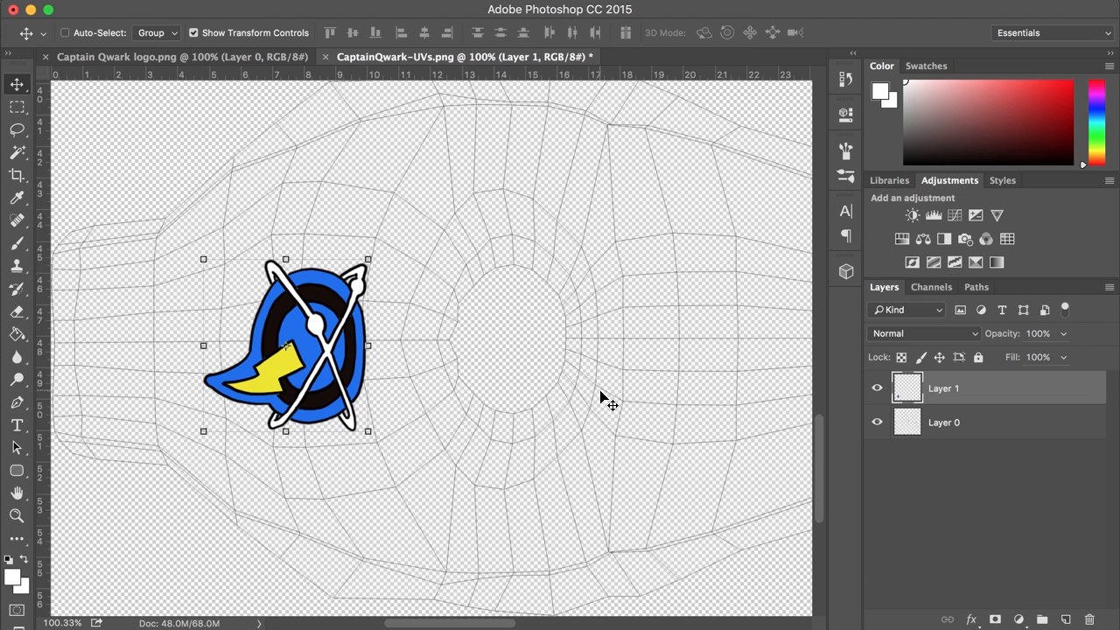
mouse_move(495, 456)
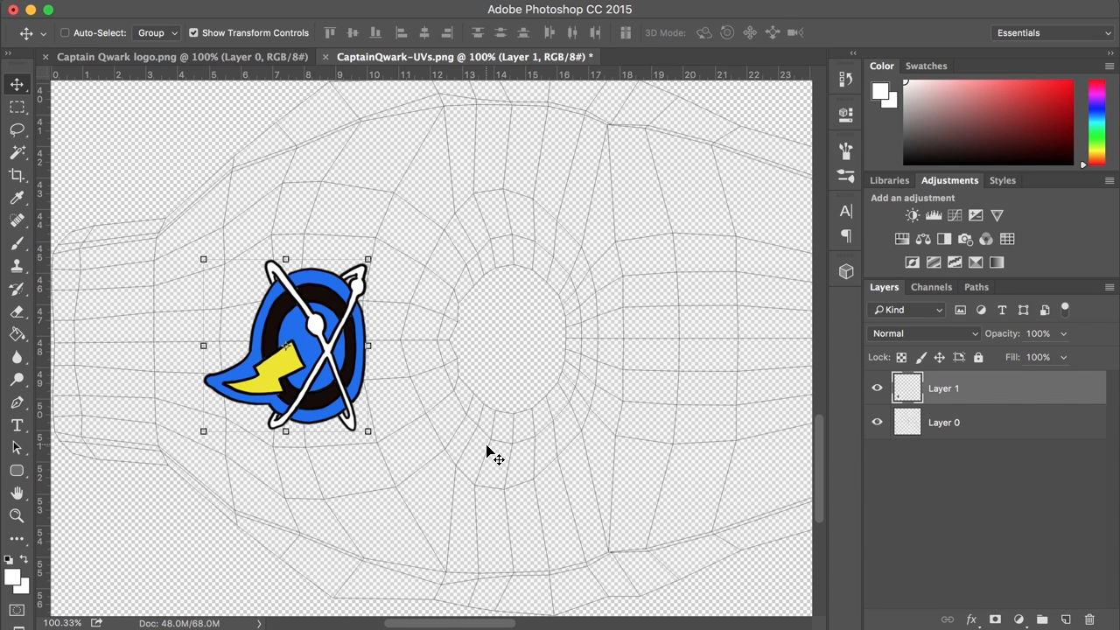
mouse_move(510, 380)
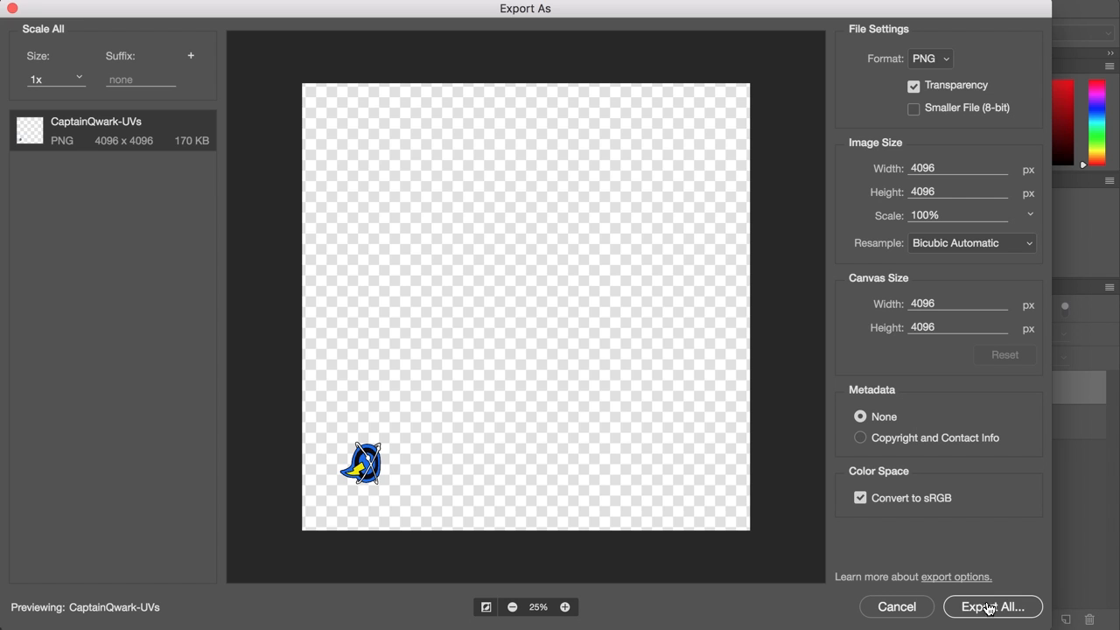
Export the logo, replacing the UVs part of the name to save CaptainQwark-logo.png
click(992, 606)
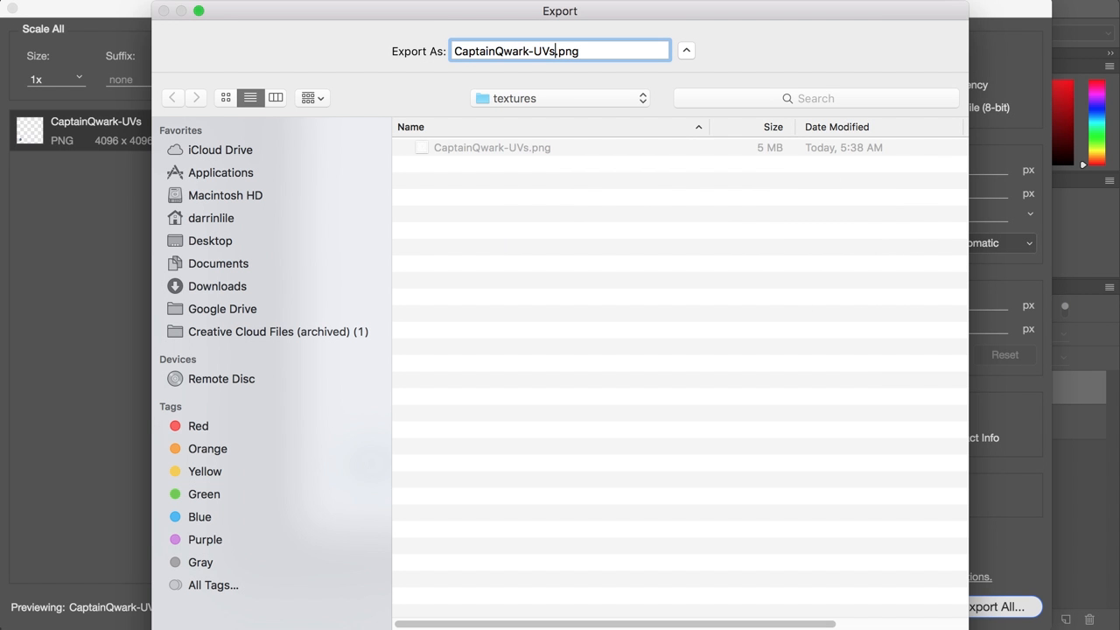
key(BackSpace)
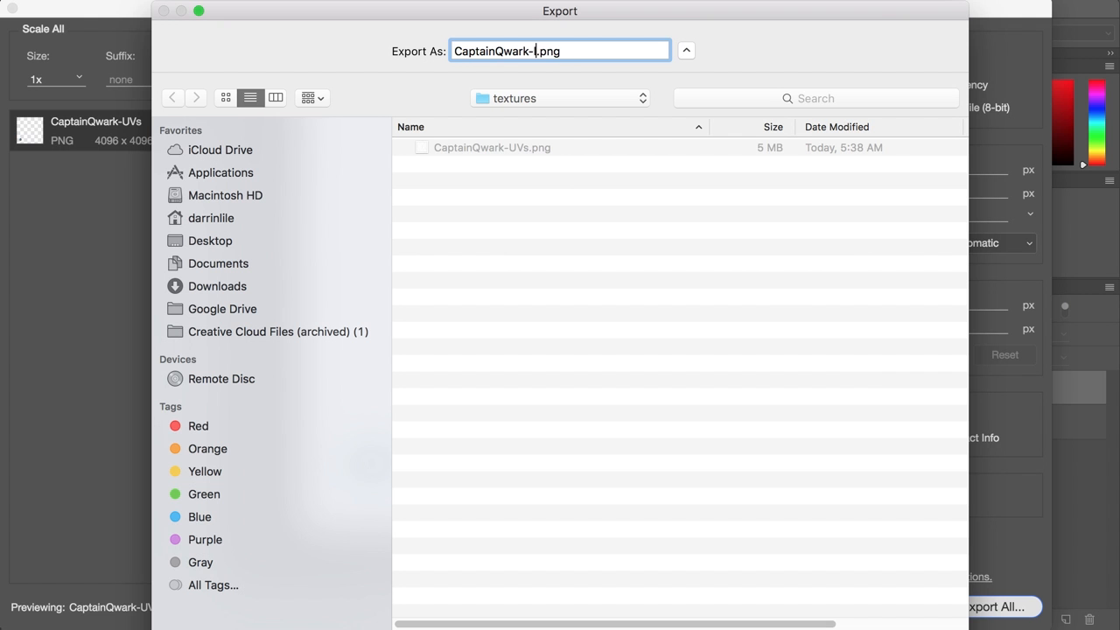
text(ogo)
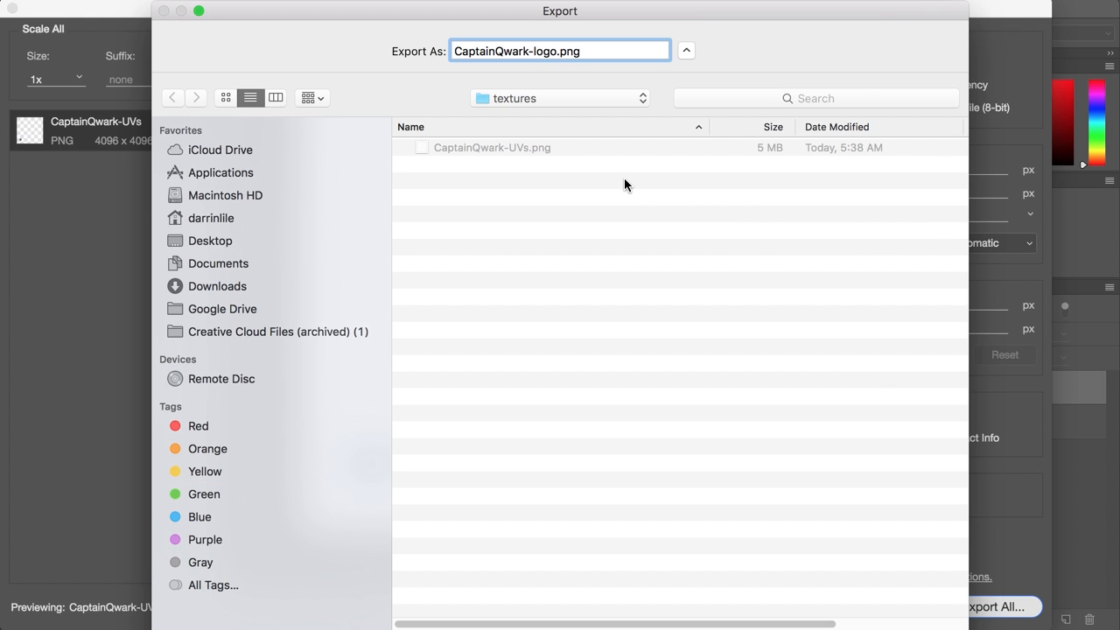
click(999, 606)
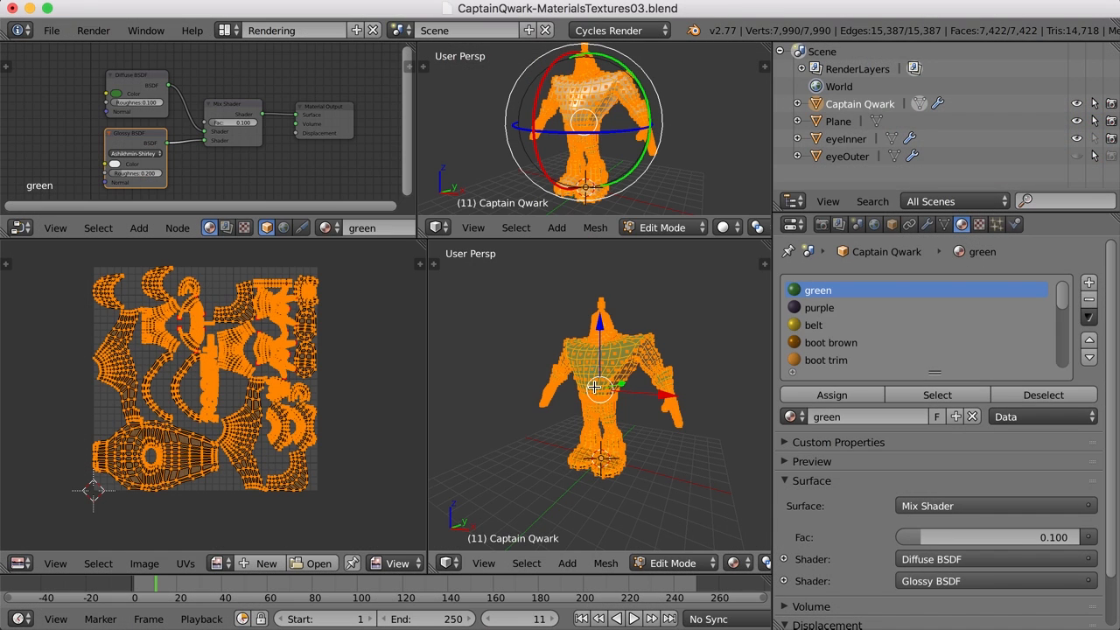
Leave Edit Mode so Captain Qwark returns to Object Mode
key(Tab)
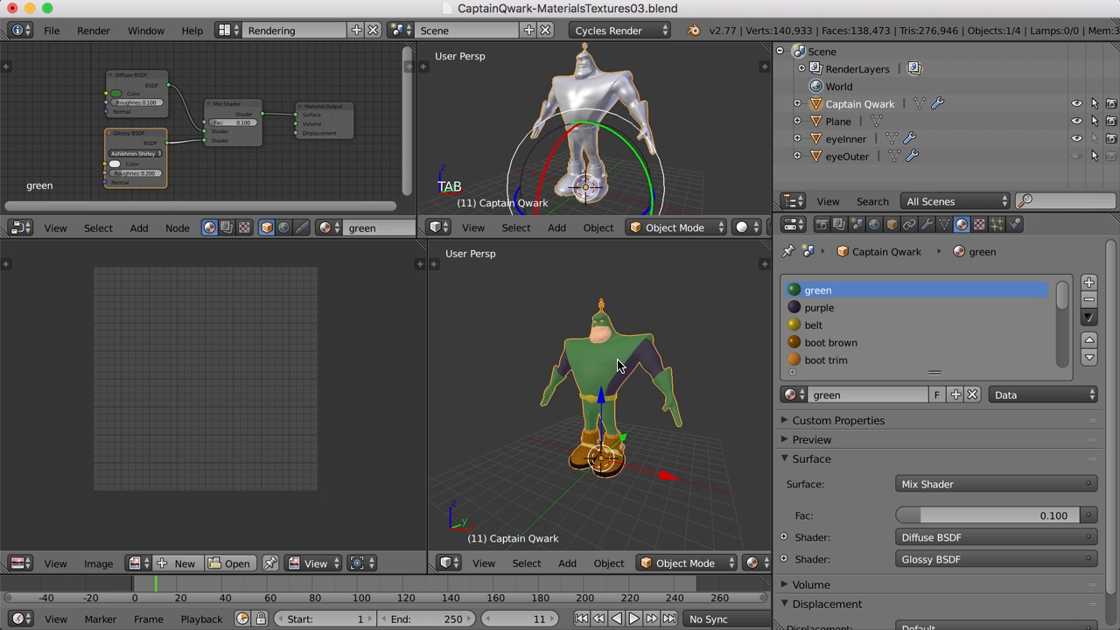
mouse_move(595, 362)
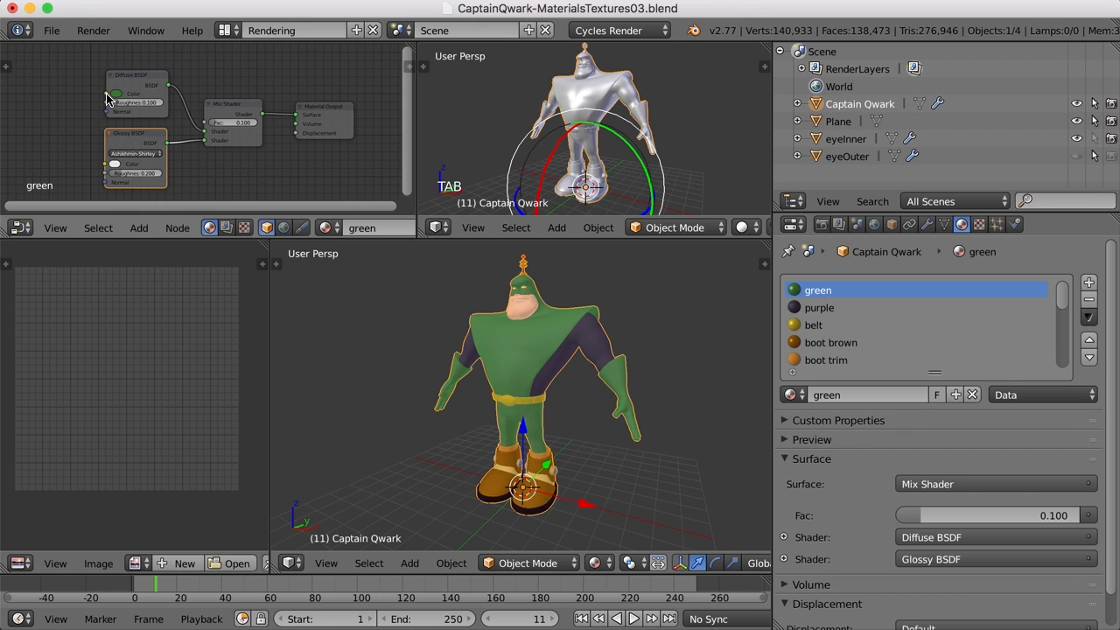
mouse_move(123, 102)
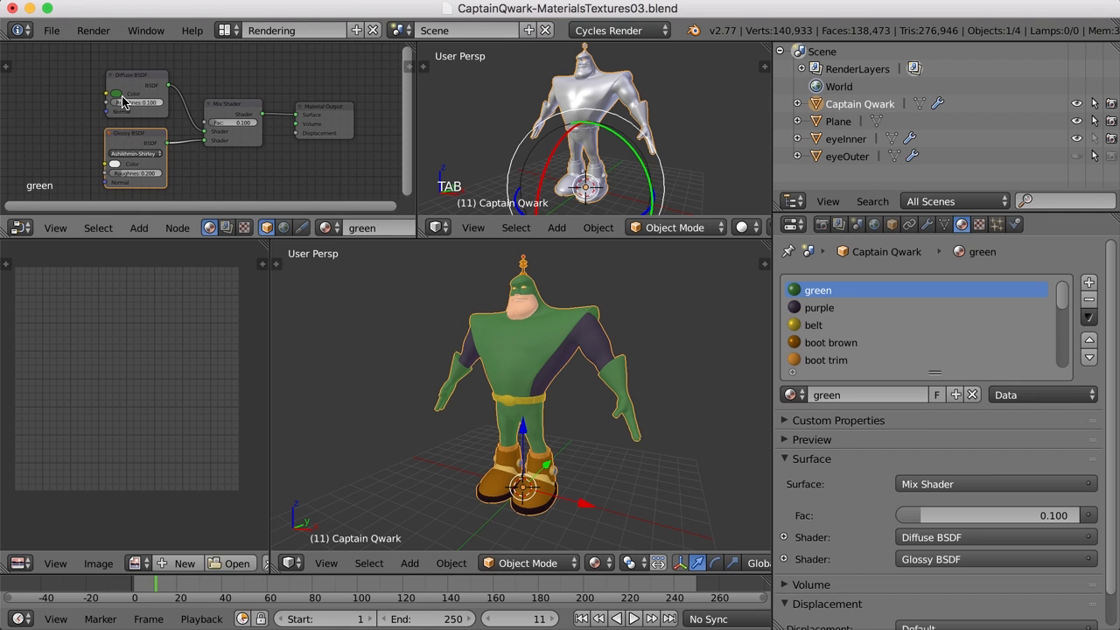
mouse_move(116, 94)
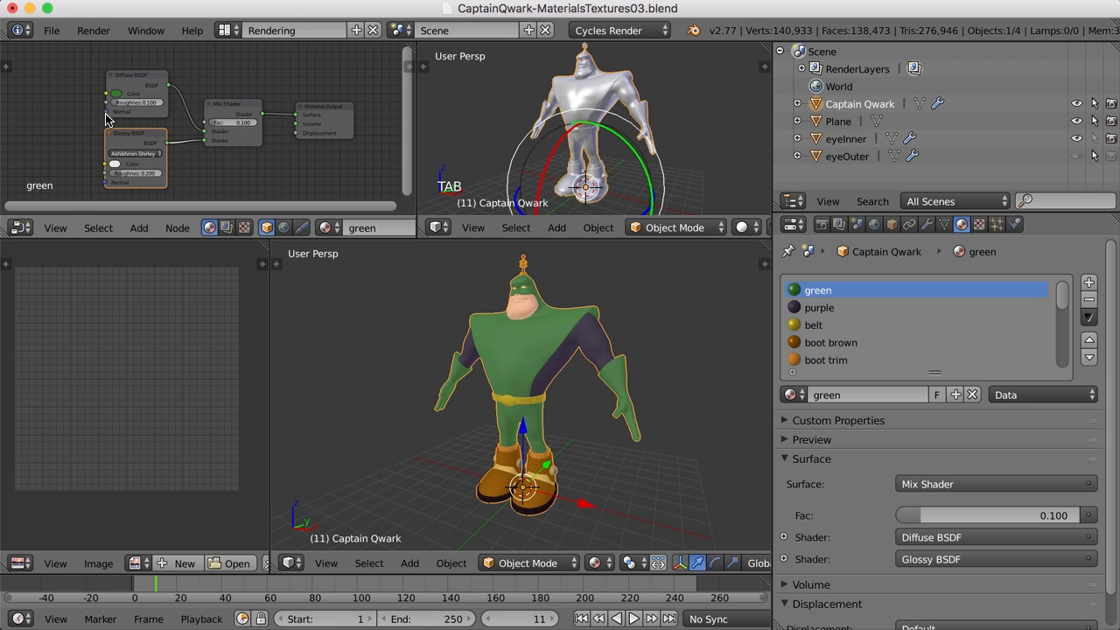
mouse_move(88, 143)
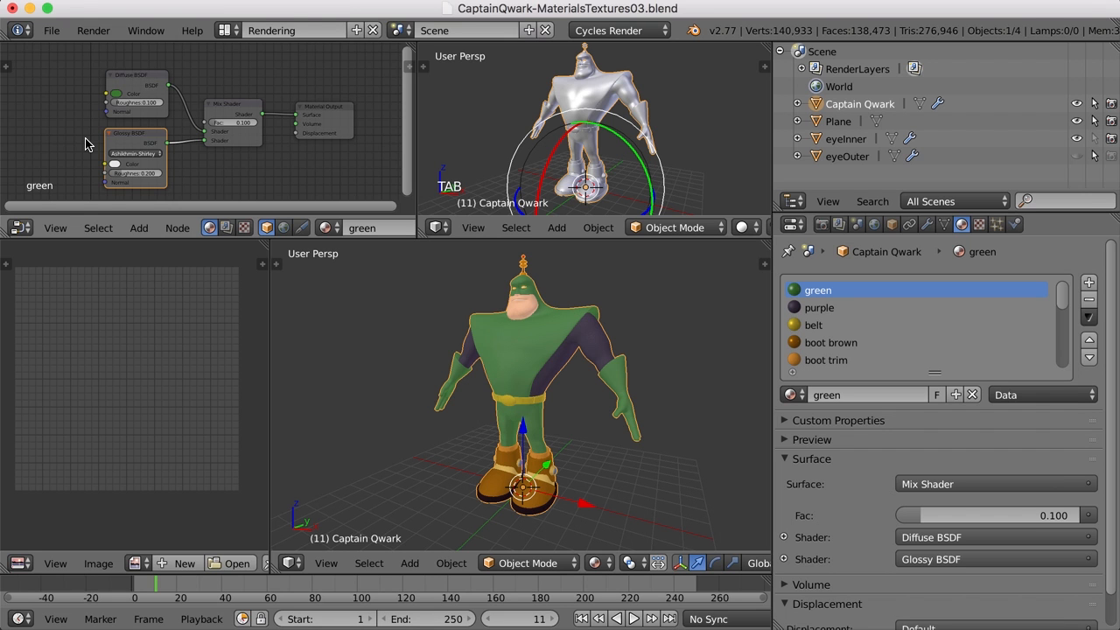
mouse_move(72, 167)
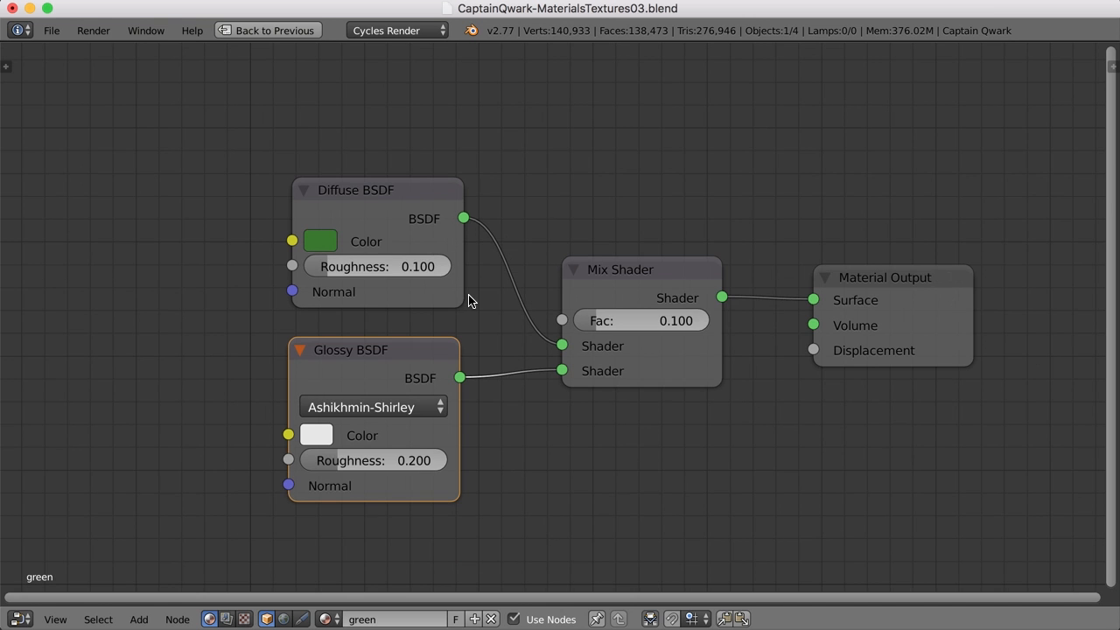
Spread out the green Diffuse BSDF and Glossy BSDF nodes to make room
scroll(down, 3)
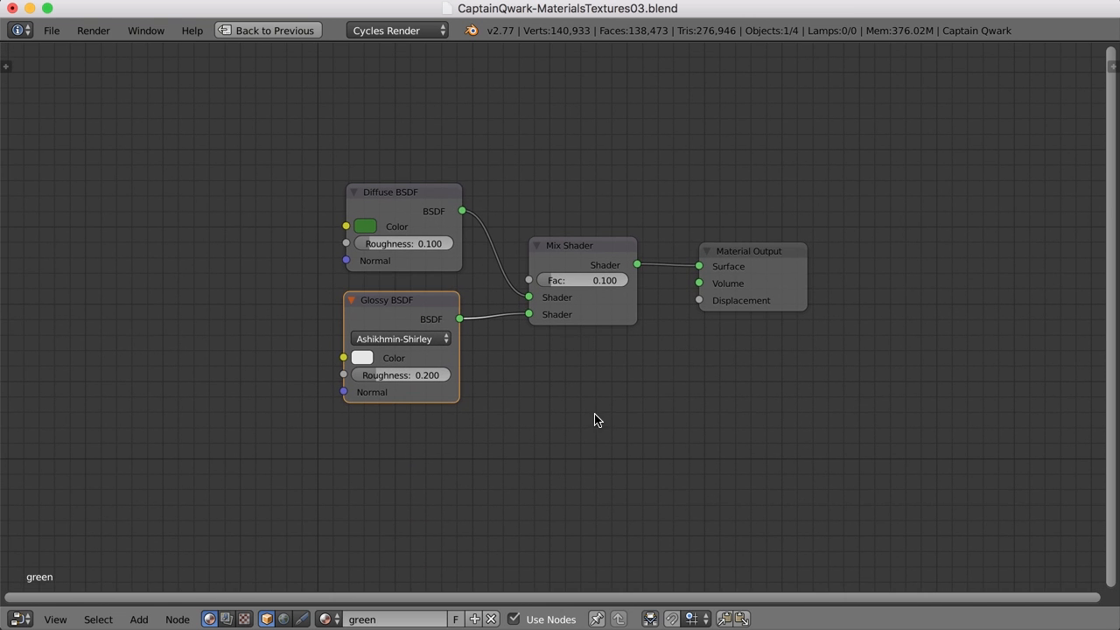
mouse_move(621, 456)
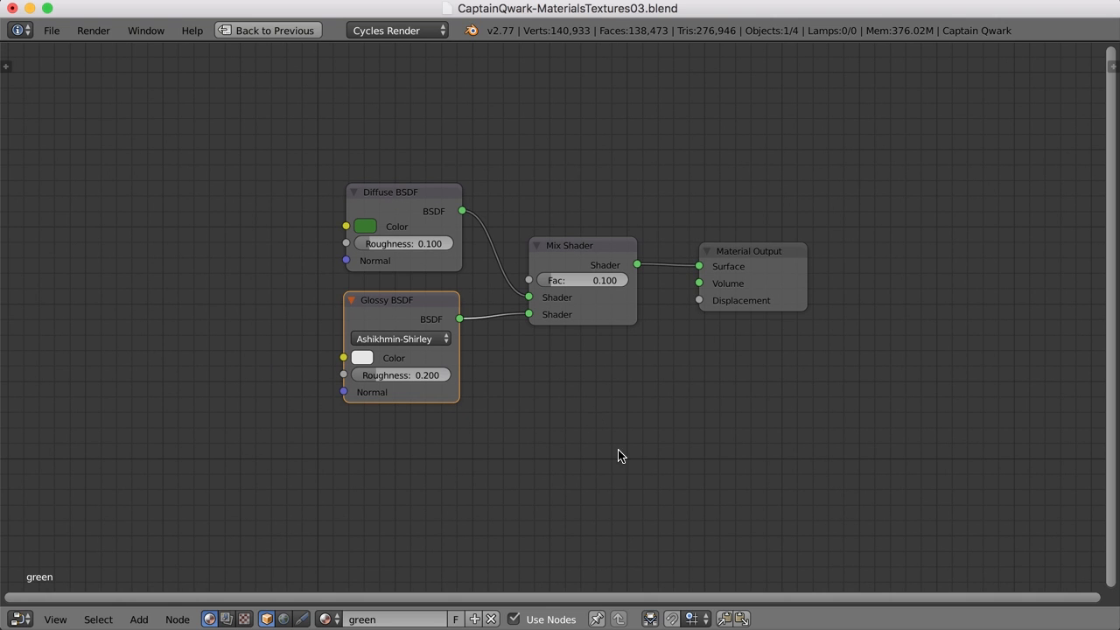
drag(403, 191, 293, 103)
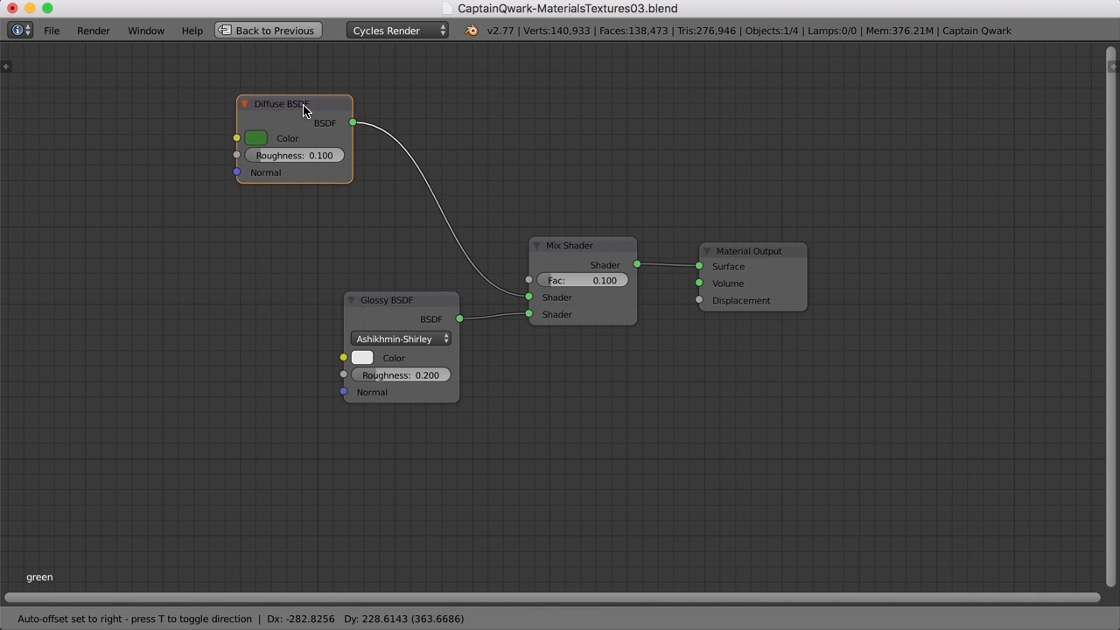
drag(386, 299, 420, 356)
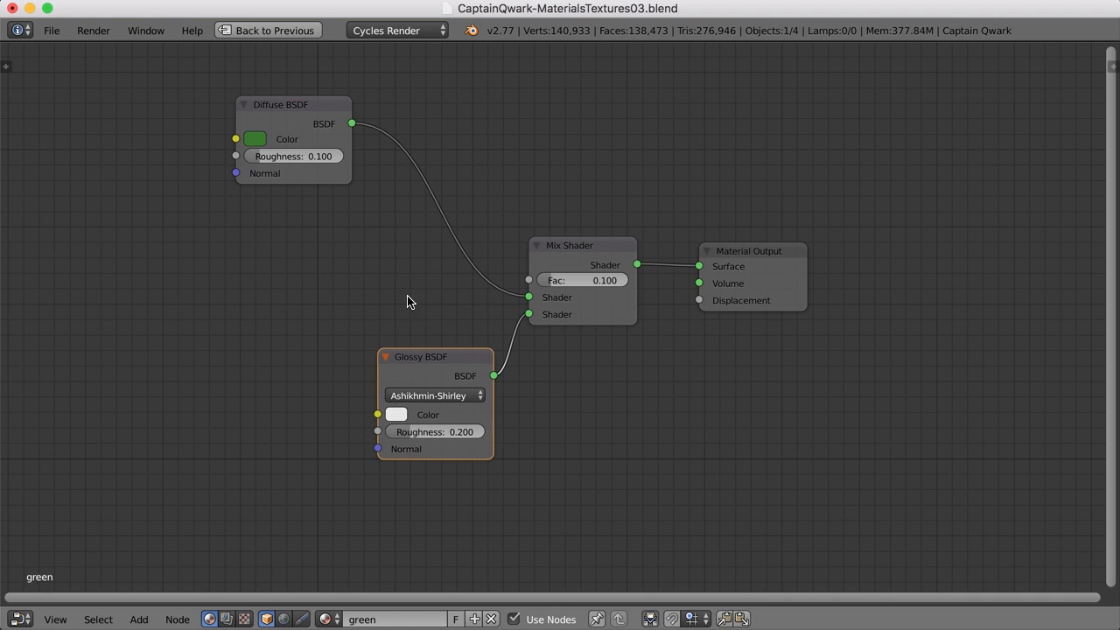
drag(279, 104, 237, 92)
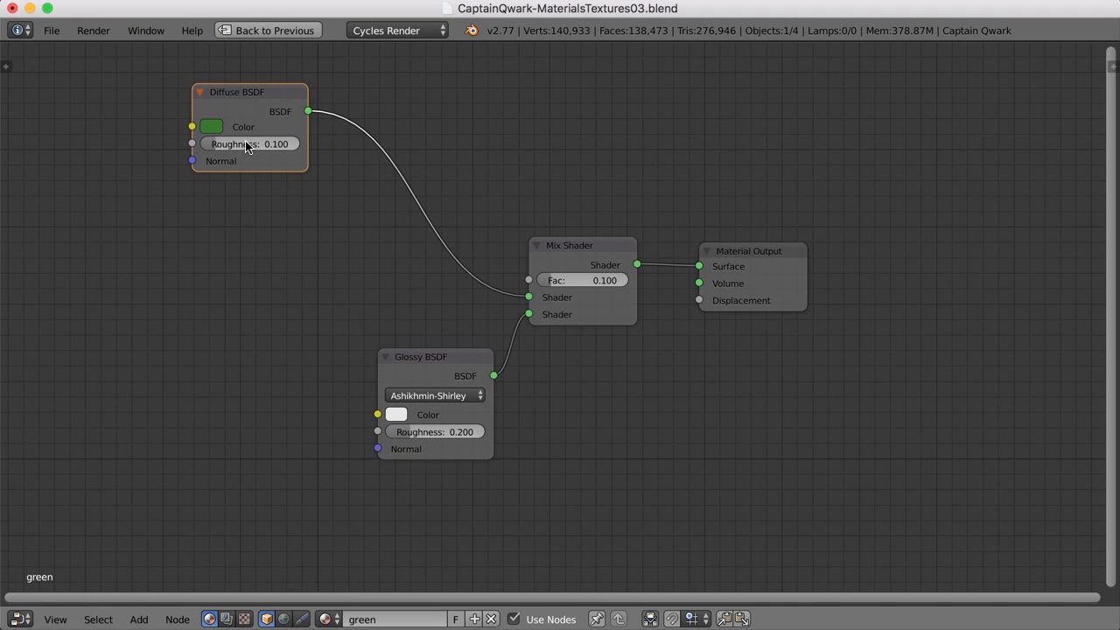
mouse_move(585, 280)
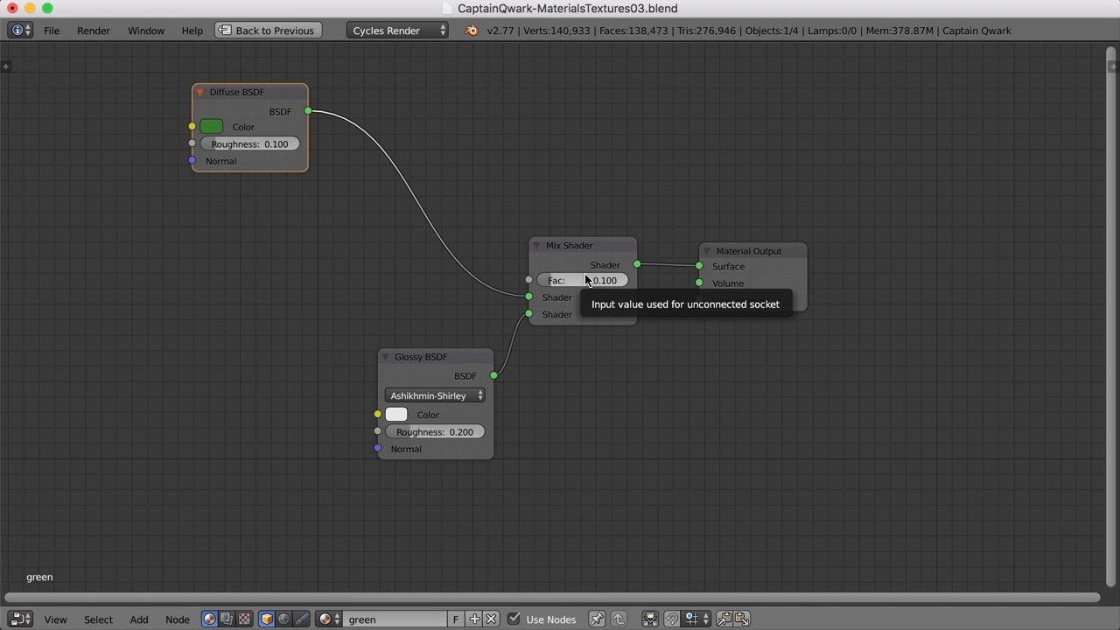
mouse_move(291, 251)
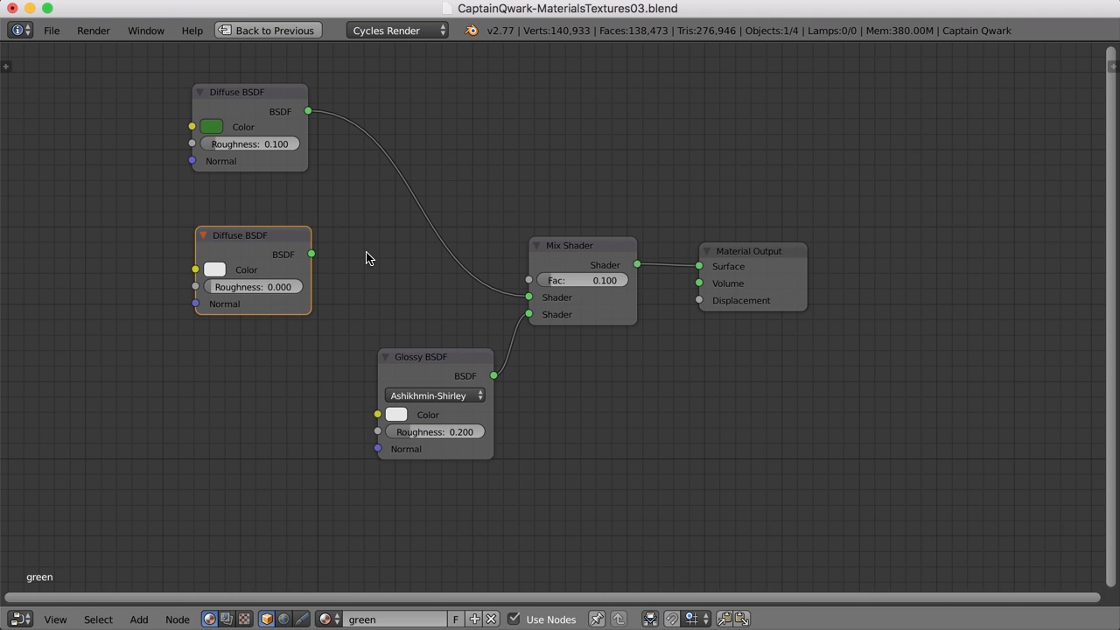
Add a Mix Shader and an Image Texture, linking texture Color into the white diffuse colour
click(138, 619)
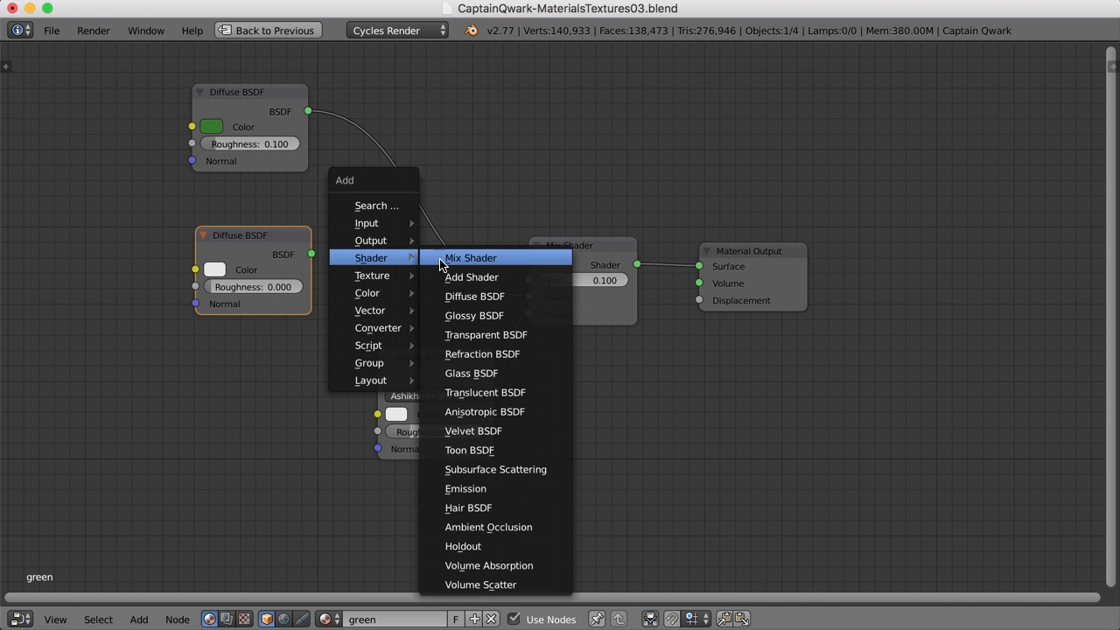
click(471, 257)
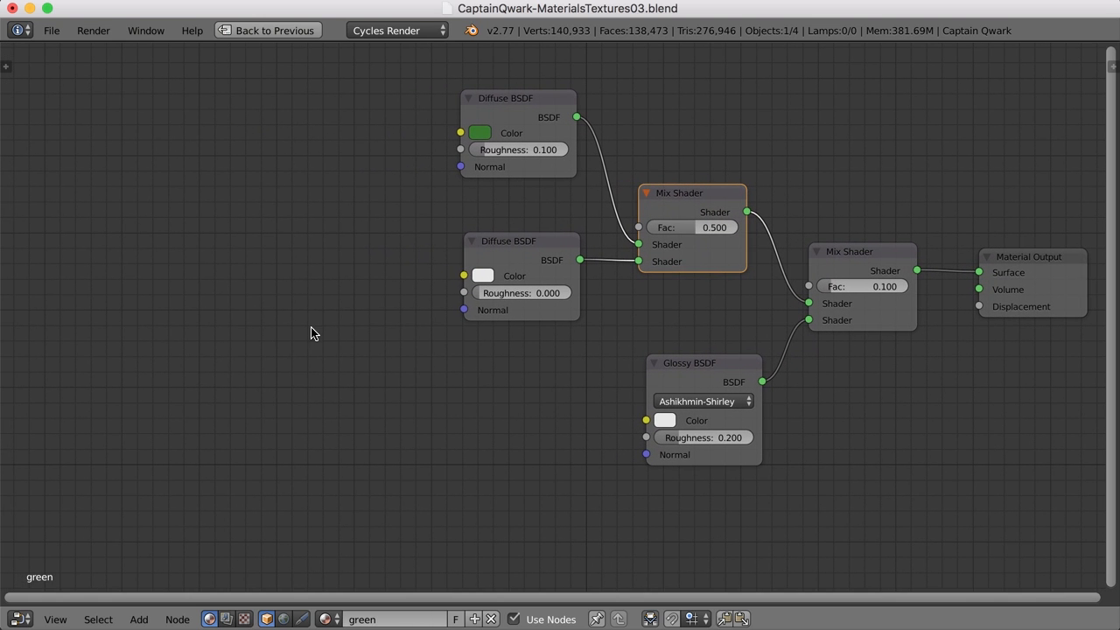
click(138, 618)
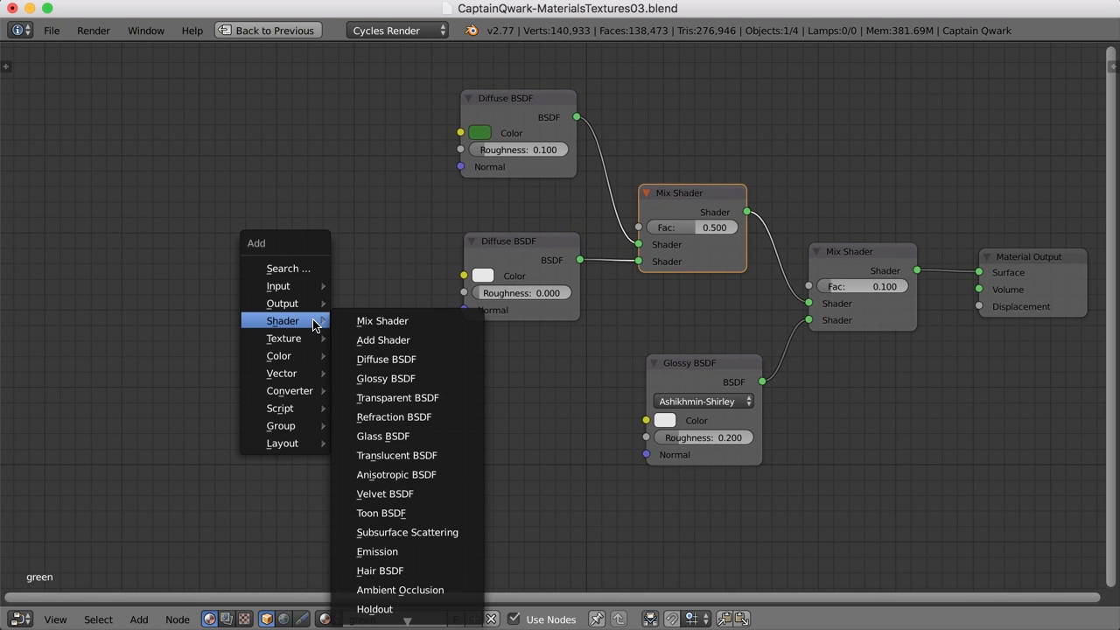
mouse_move(282, 338)
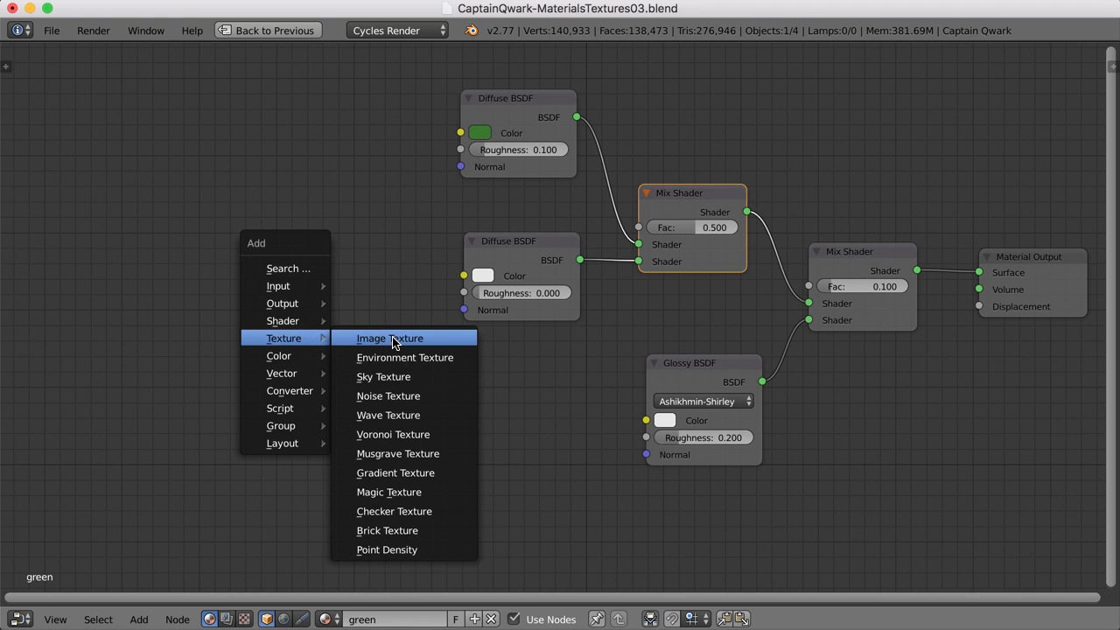
click(389, 337)
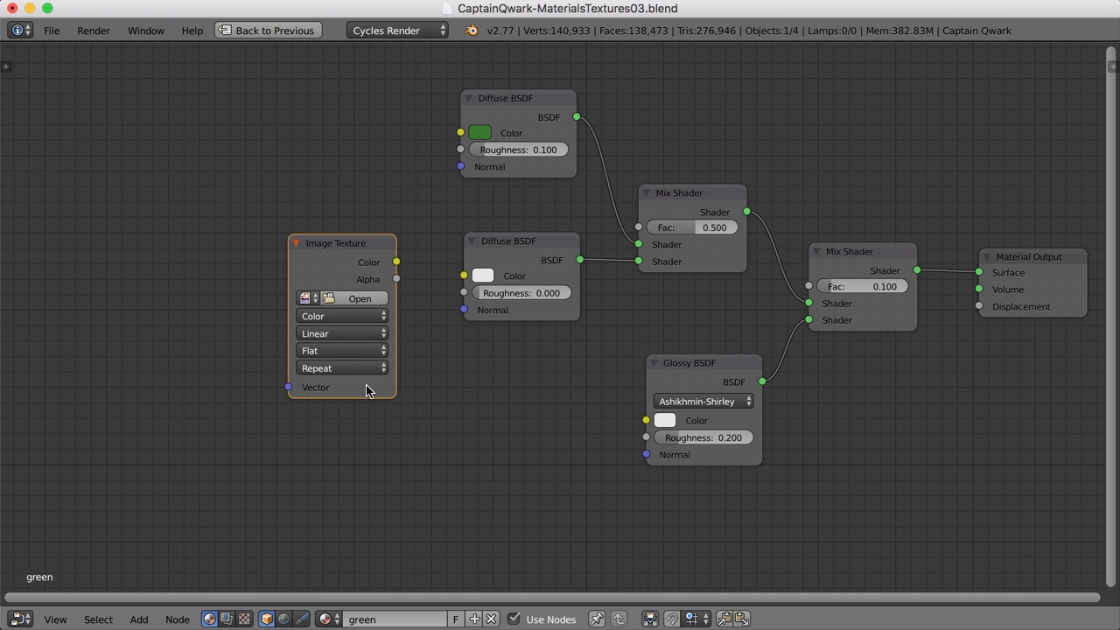
drag(341, 243, 363, 240)
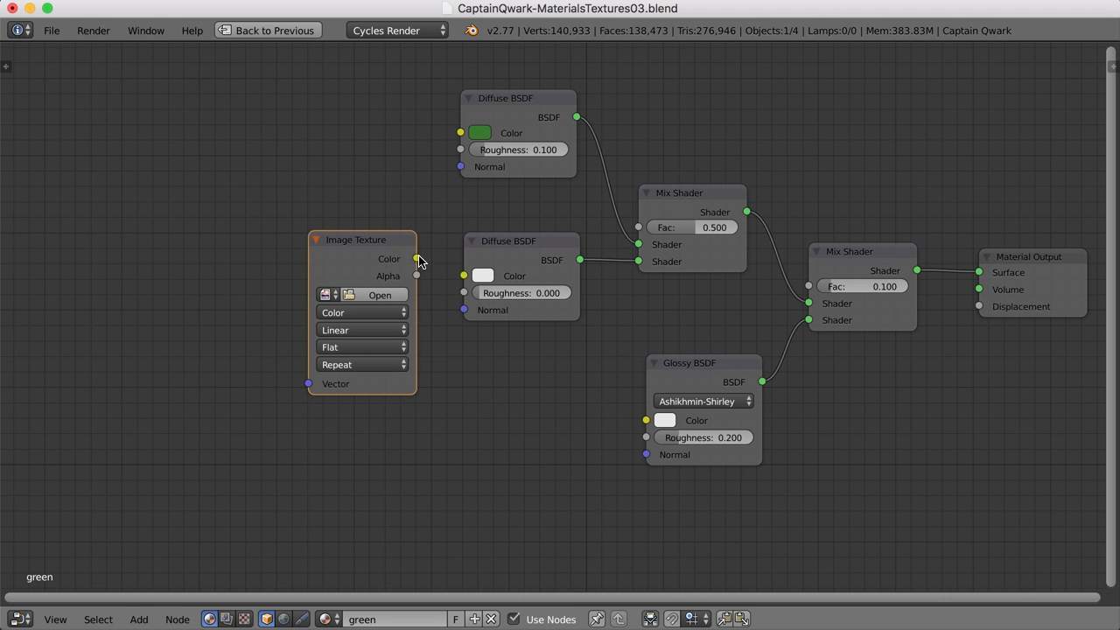
drag(418, 259, 462, 275)
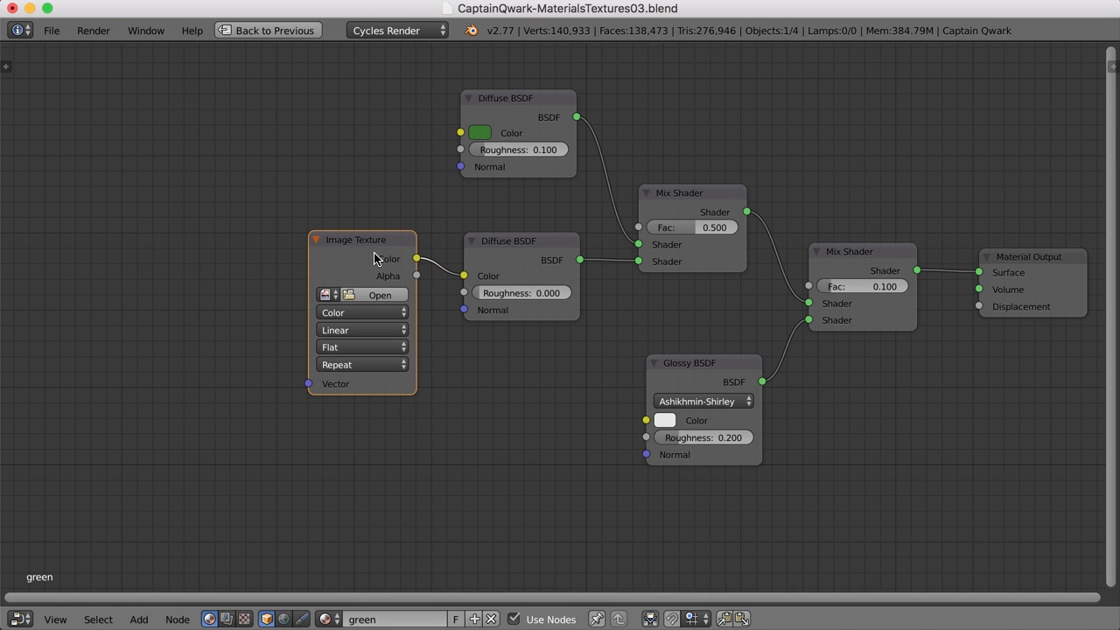
mouse_move(488, 256)
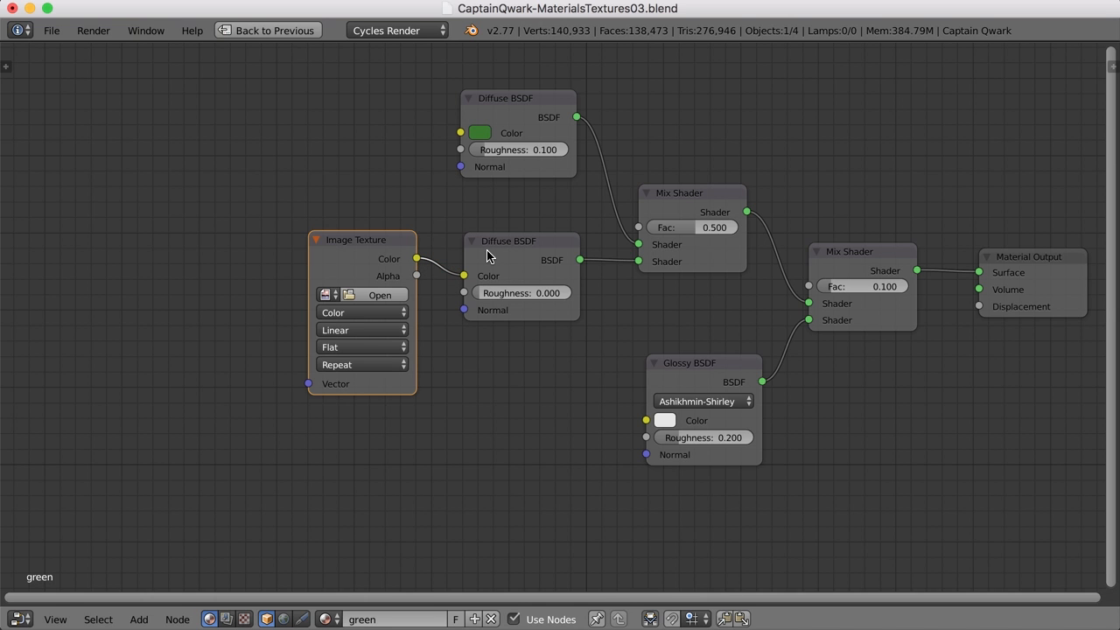
mouse_move(427, 286)
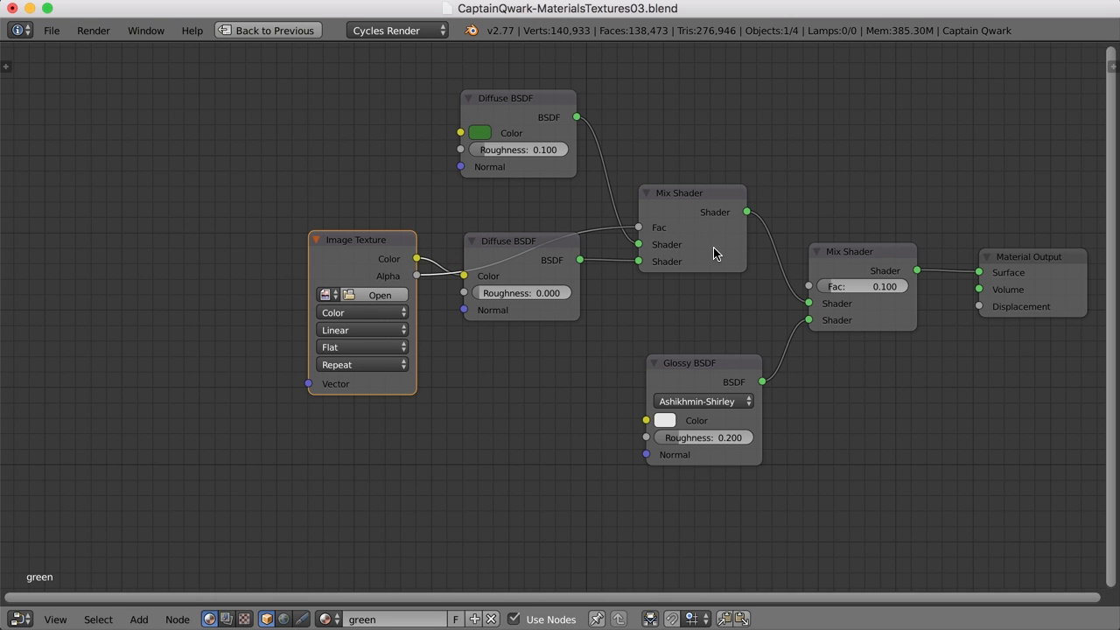
mouse_move(531, 259)
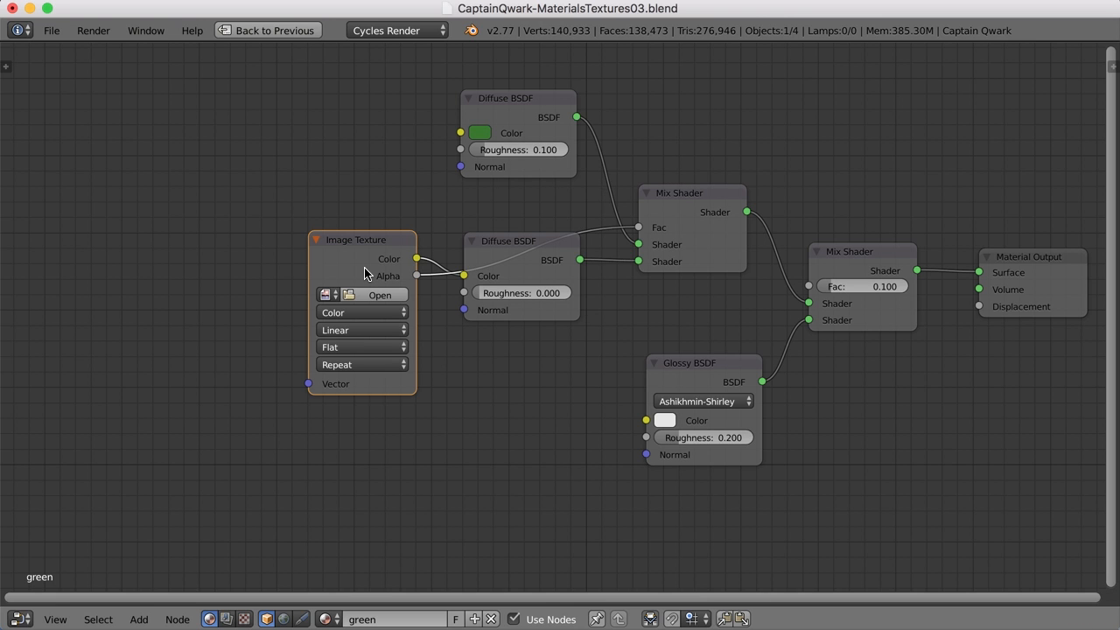
mouse_move(256, 291)
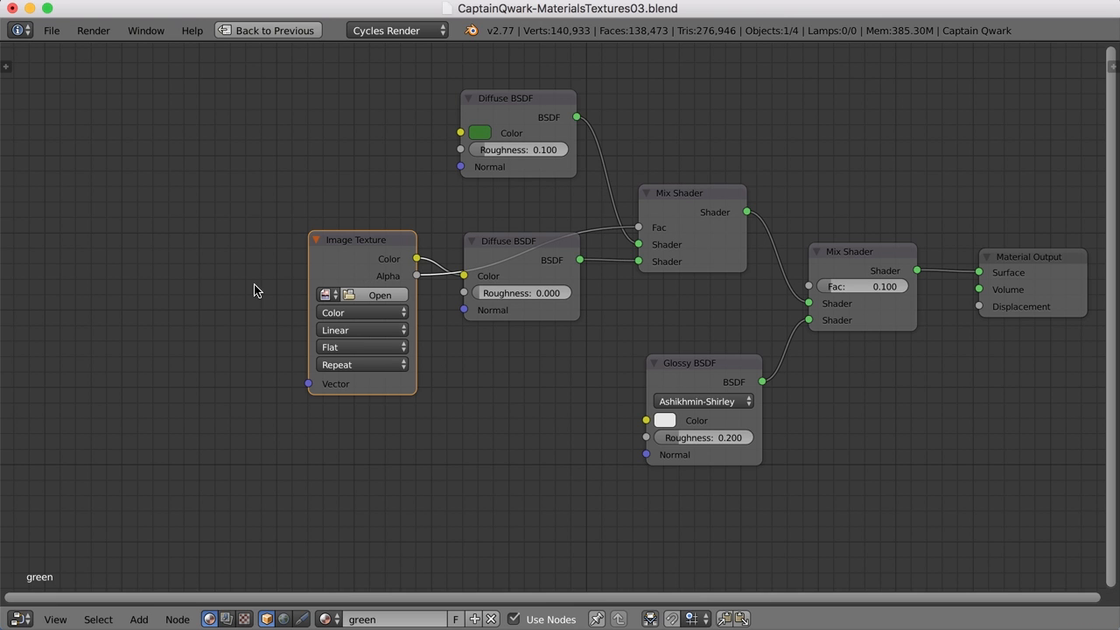
click(138, 618)
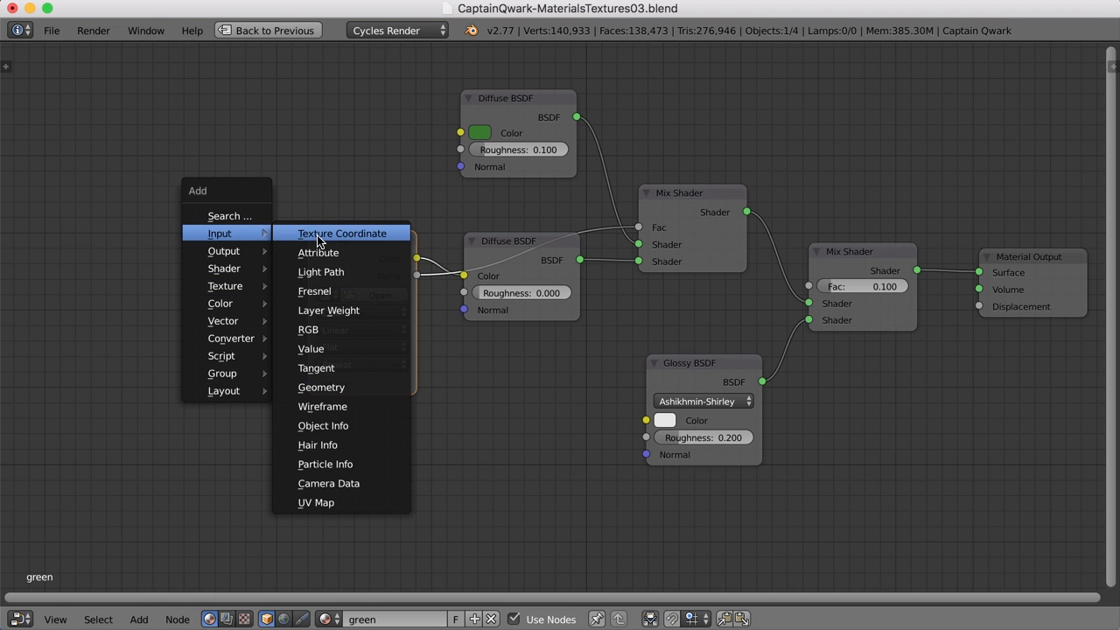
Add Texture Coordinate and Mapping nodes, connecting UV into the Mapping node's vector
click(341, 232)
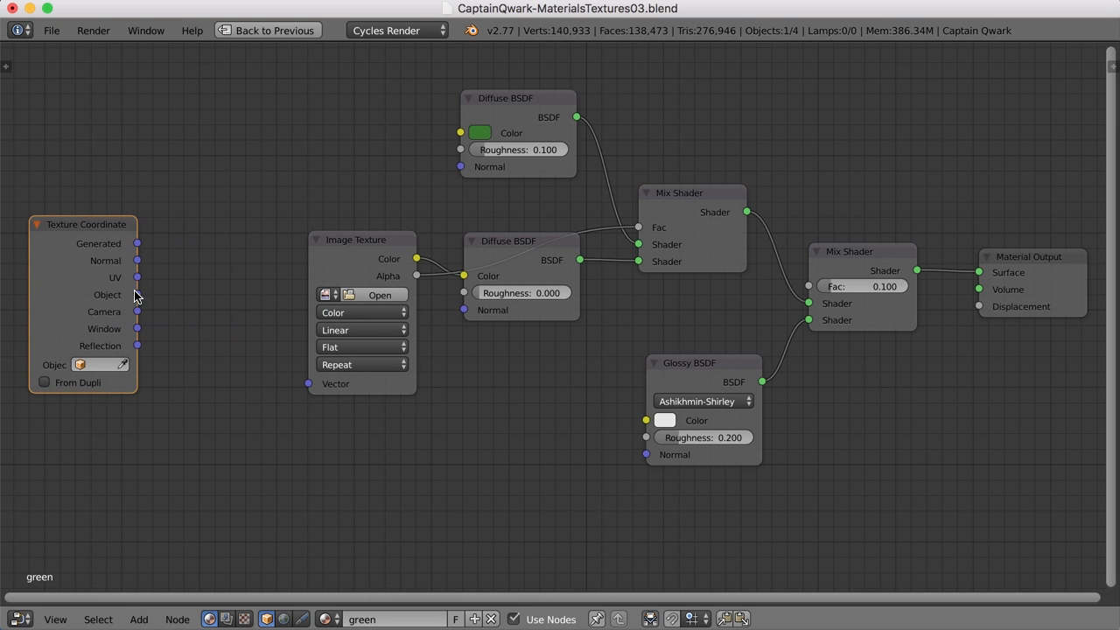
mouse_move(140, 281)
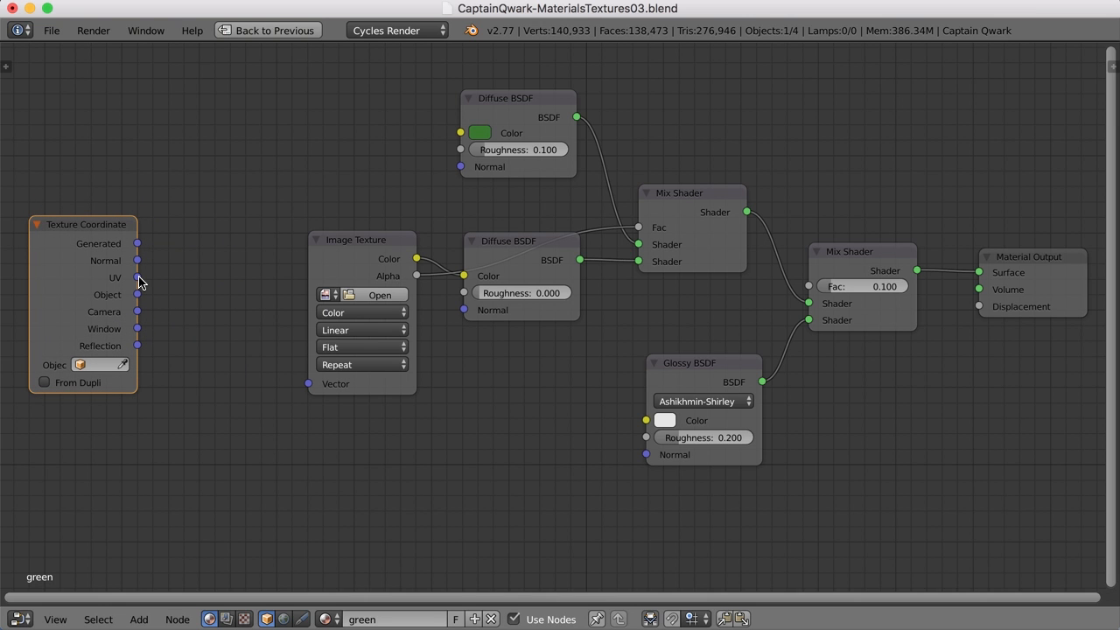
mouse_move(349, 249)
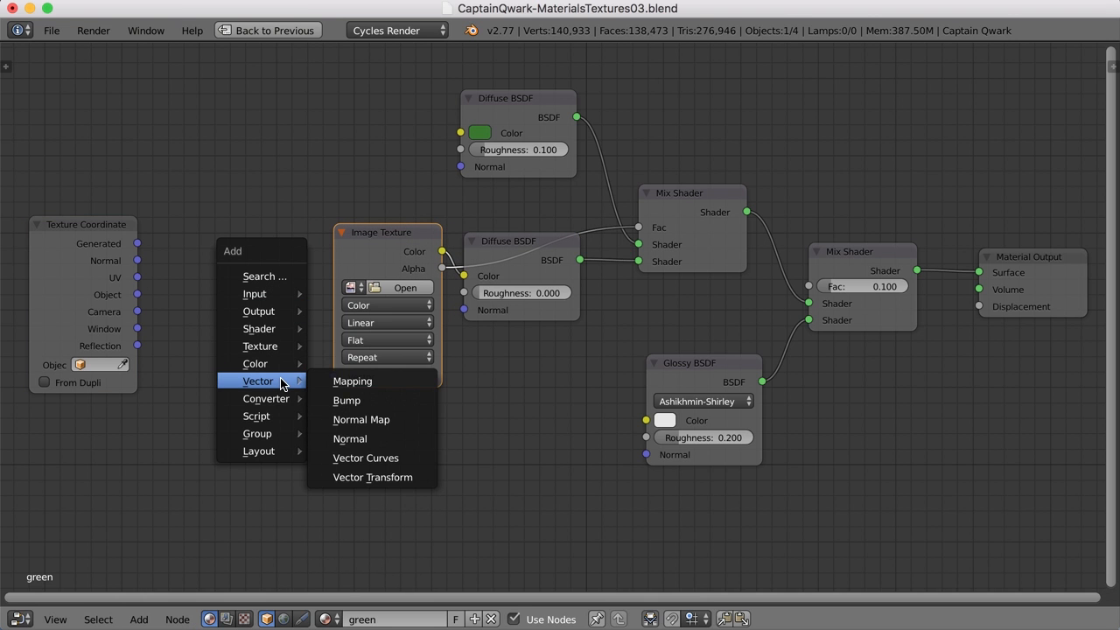
click(351, 380)
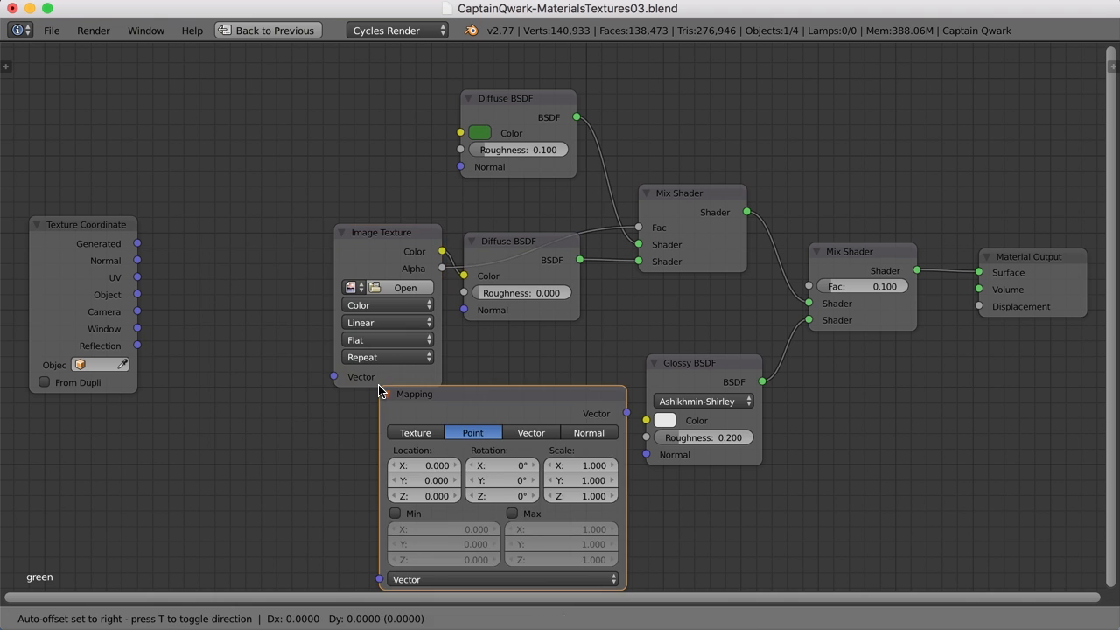
drag(502, 394, 262, 219)
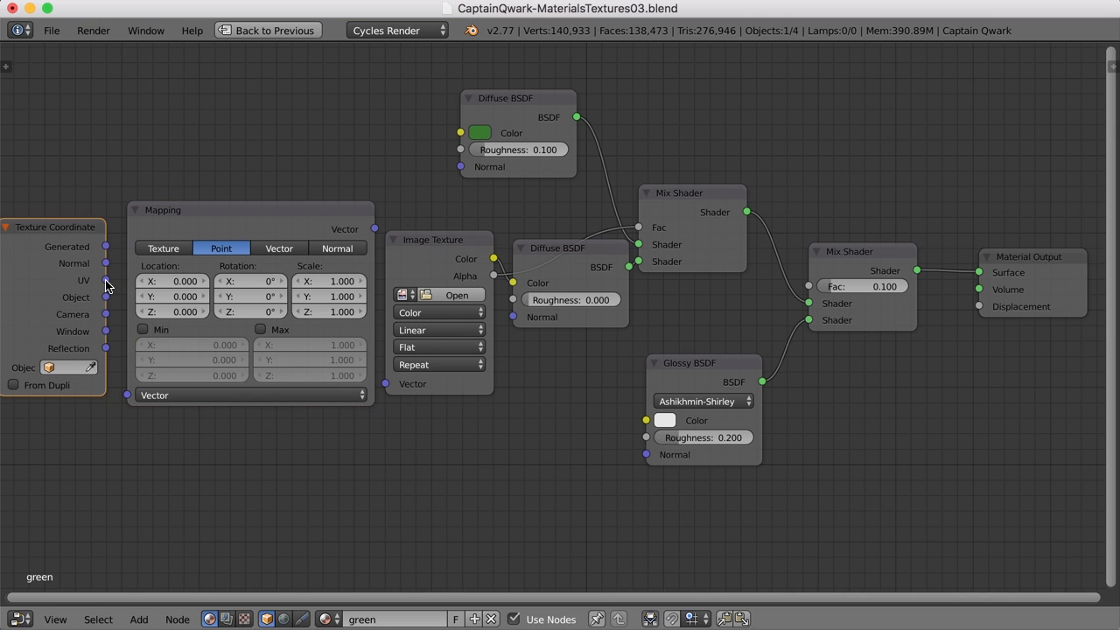
drag(107, 280, 129, 401)
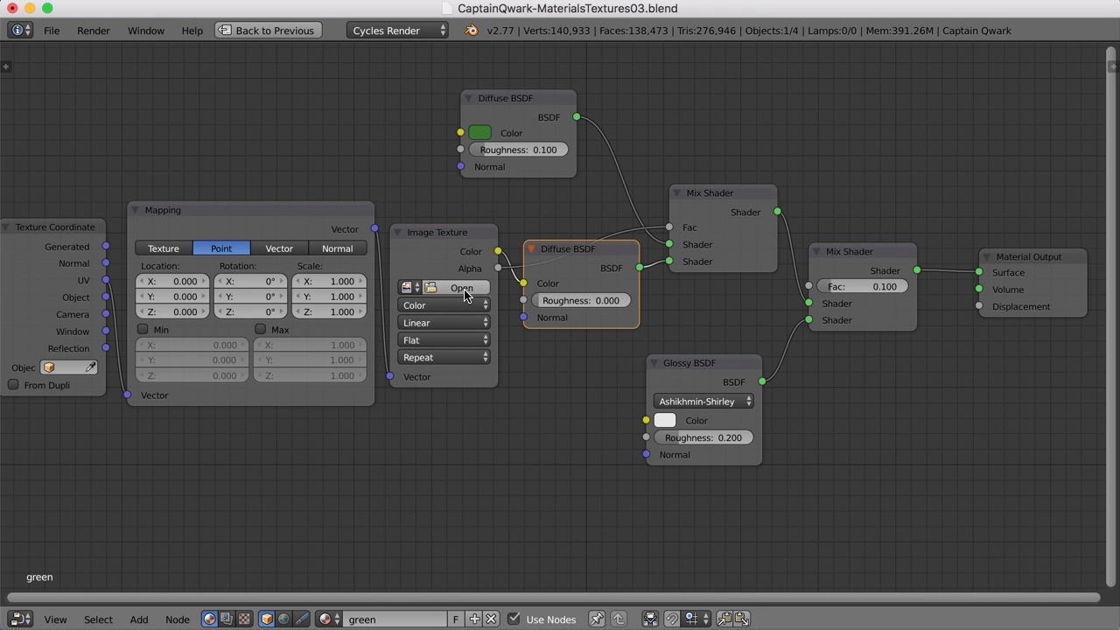
Load the logo into the Image Texture, switch the viewport to Rendered, and zoom in
click(462, 286)
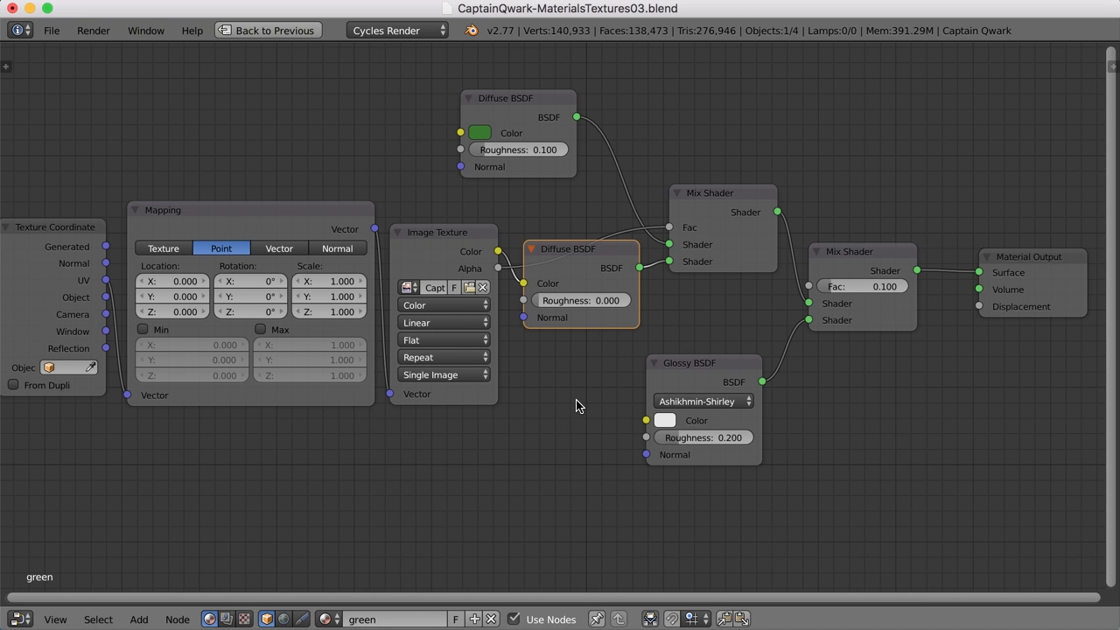
scroll(down, 3)
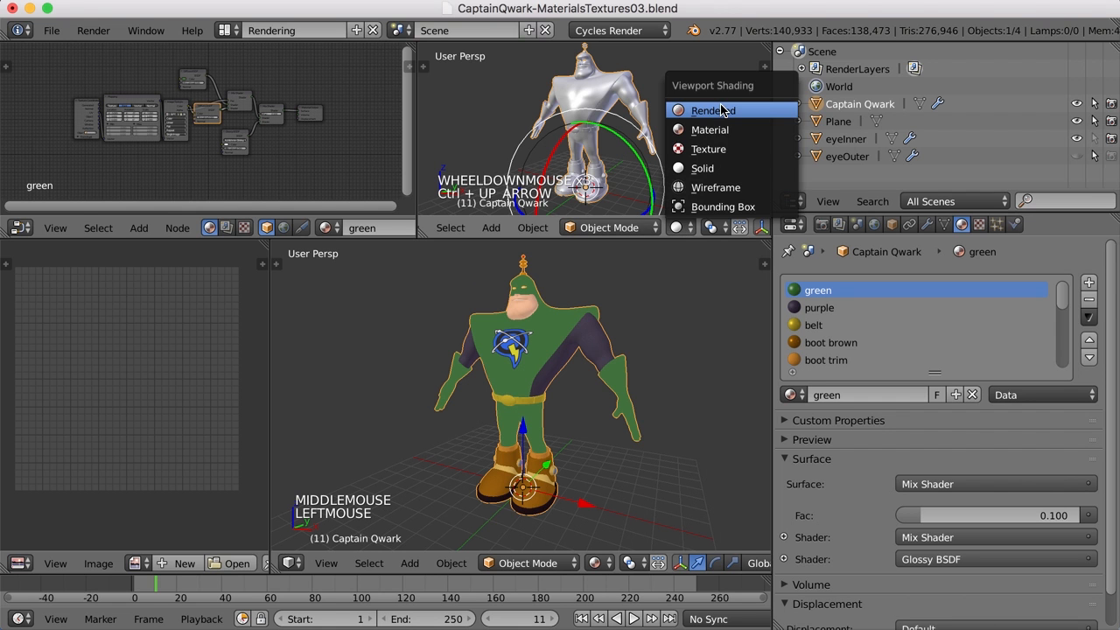
click(712, 109)
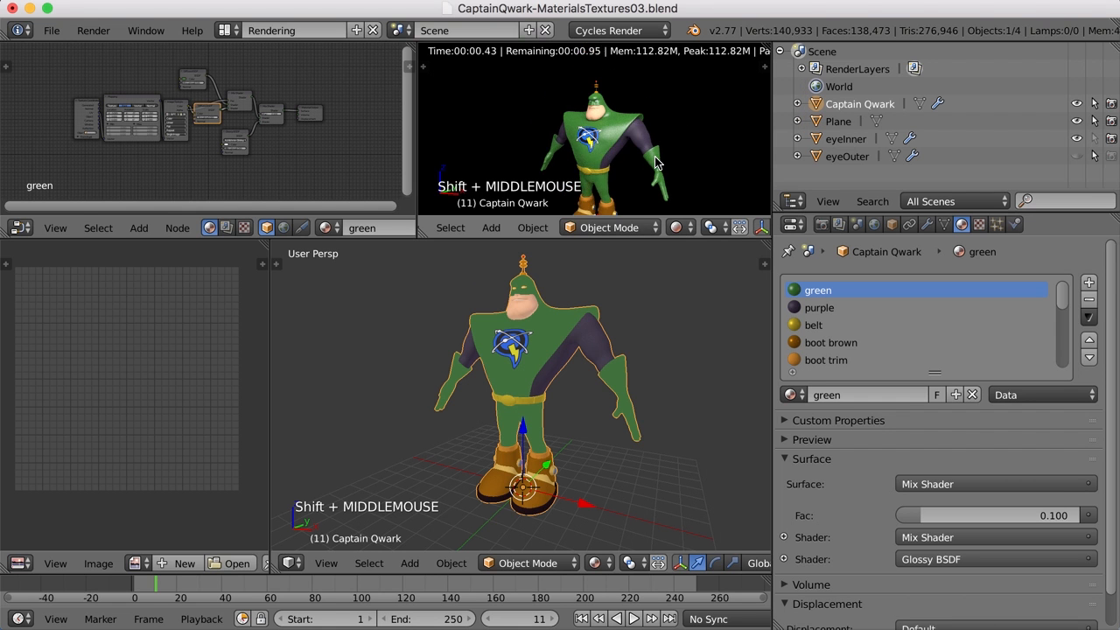
scroll(up, 3)
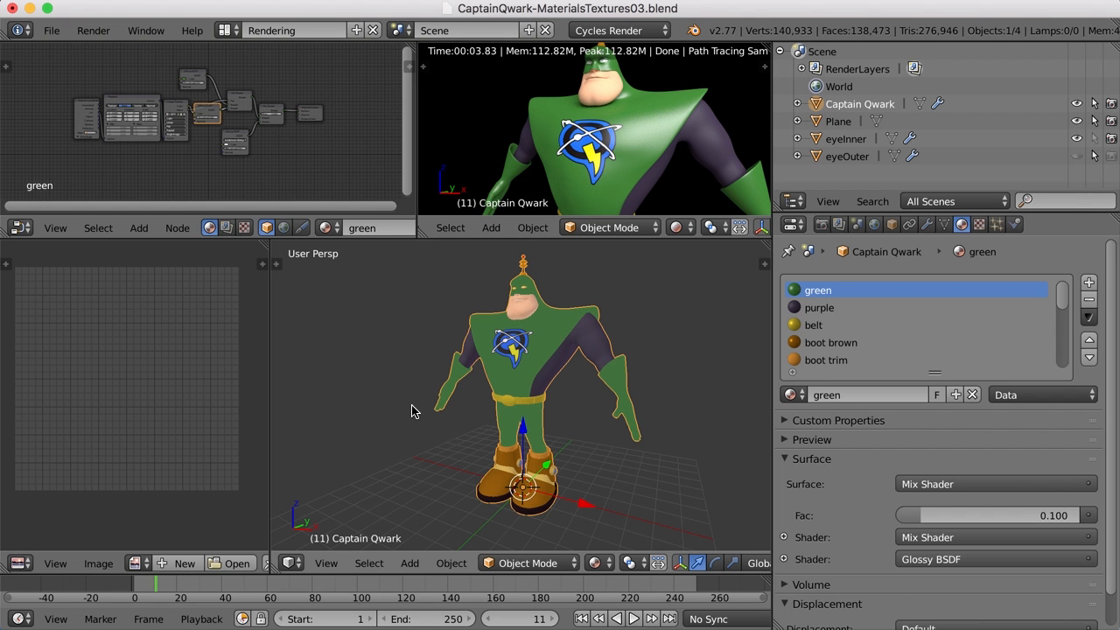
scroll(up, 3)
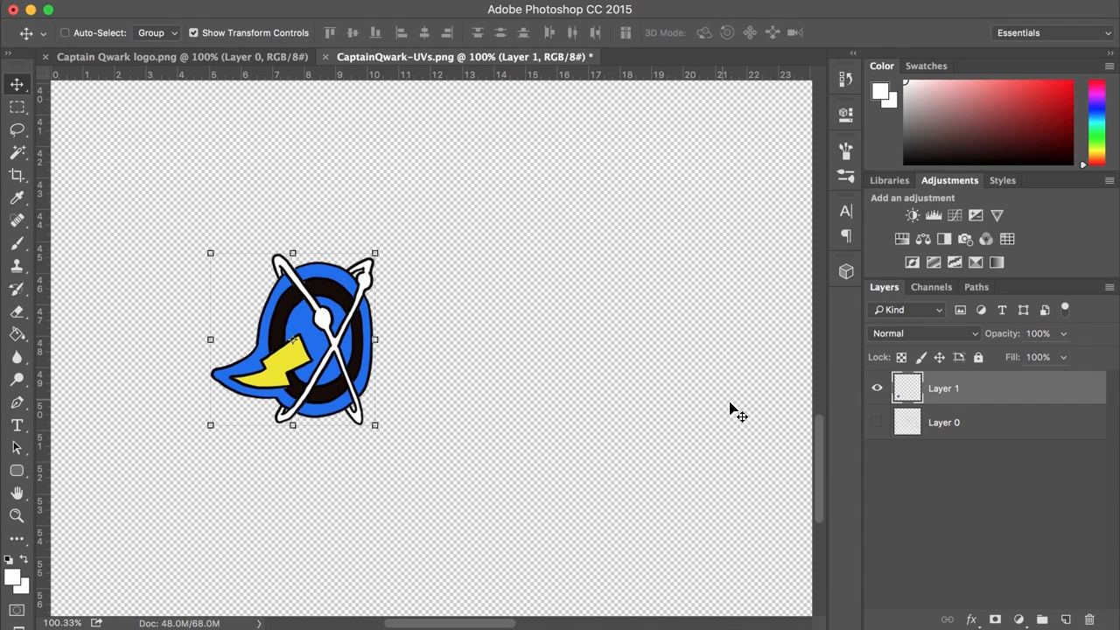
Turn on Layer 0's visibility to reveal the UV wireframe beneath the logo
click(877, 422)
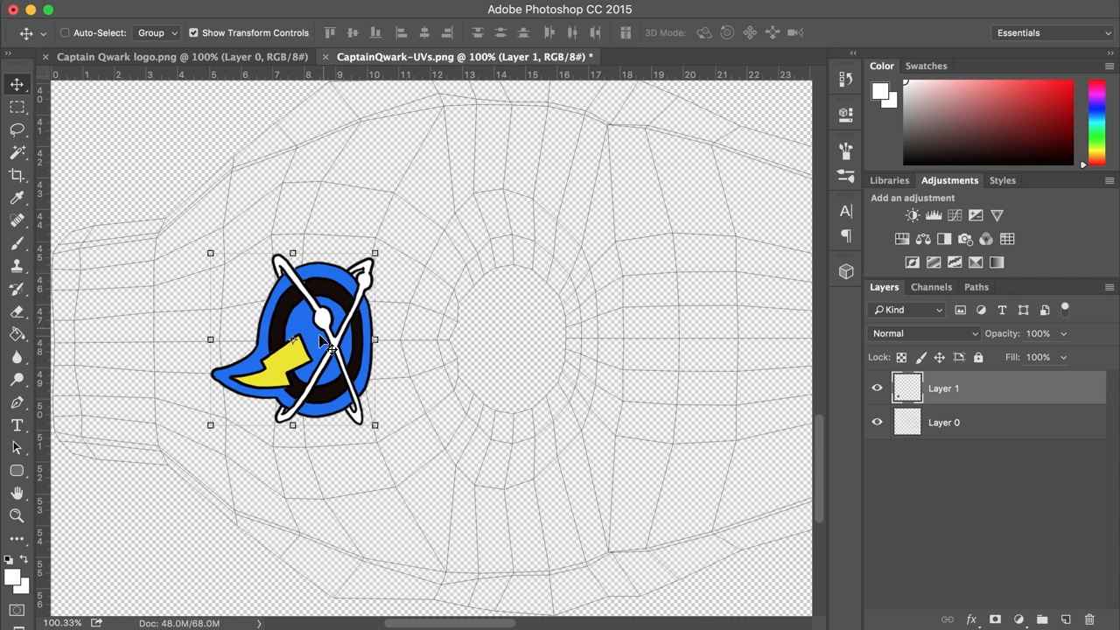
drag(323, 341, 315, 324)
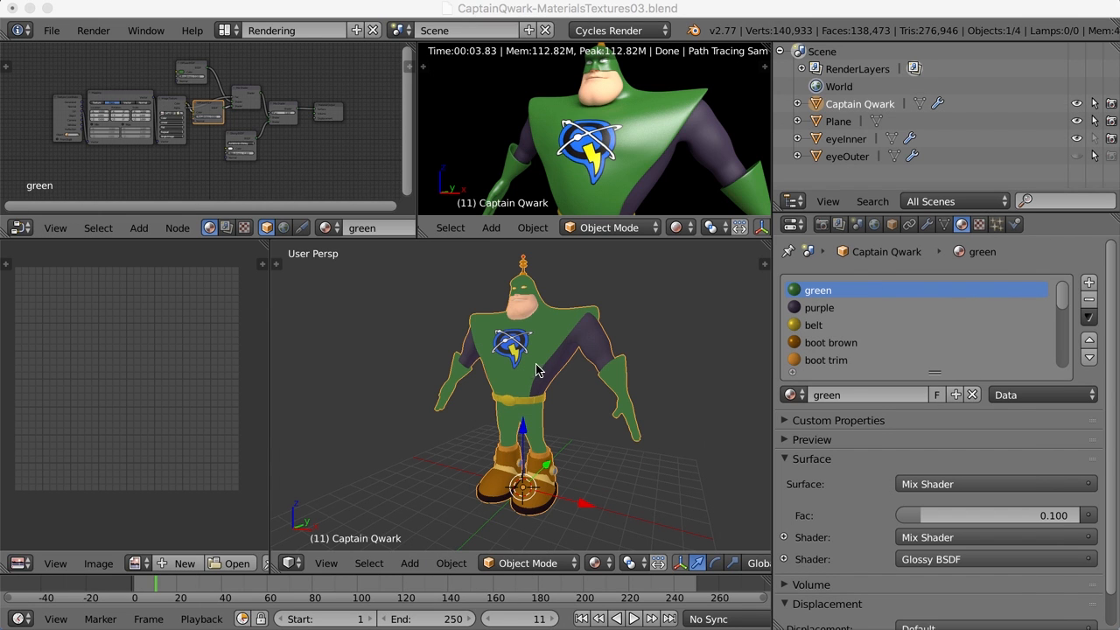
mouse_move(545, 358)
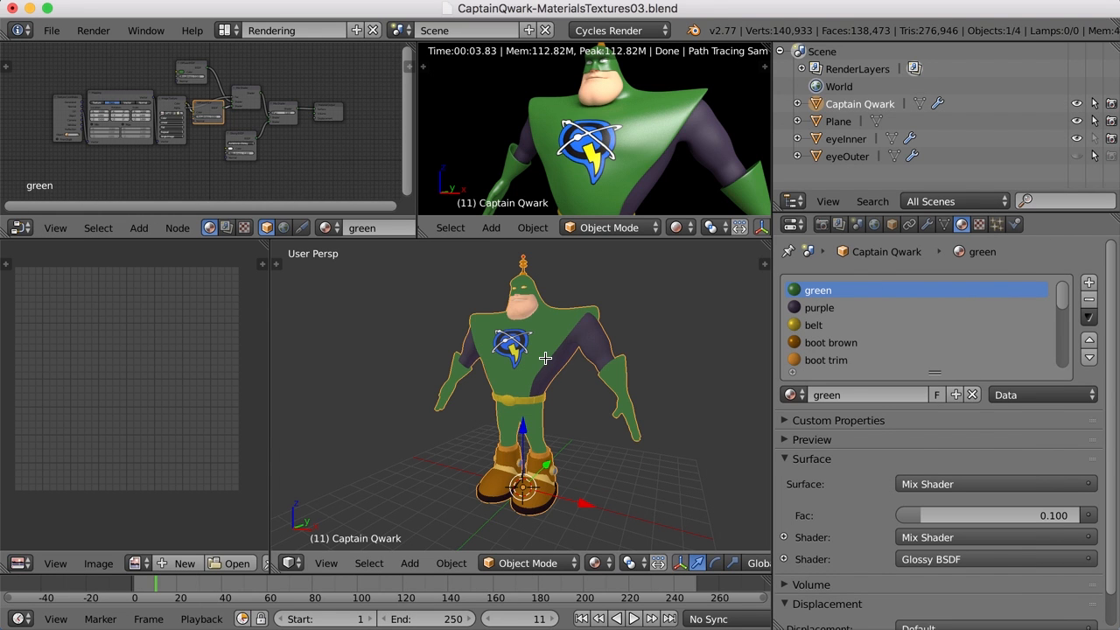
Enter Edit Mode and load the CaptainQwark logo behind the chest UVs in the image editor
key(Tab)
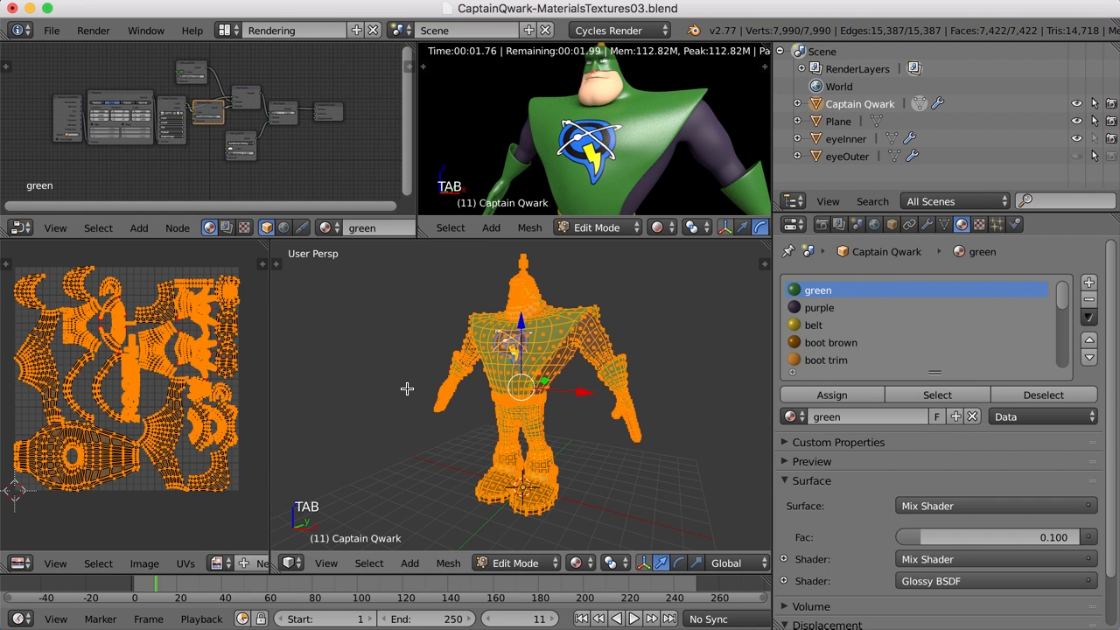
mouse_move(272, 438)
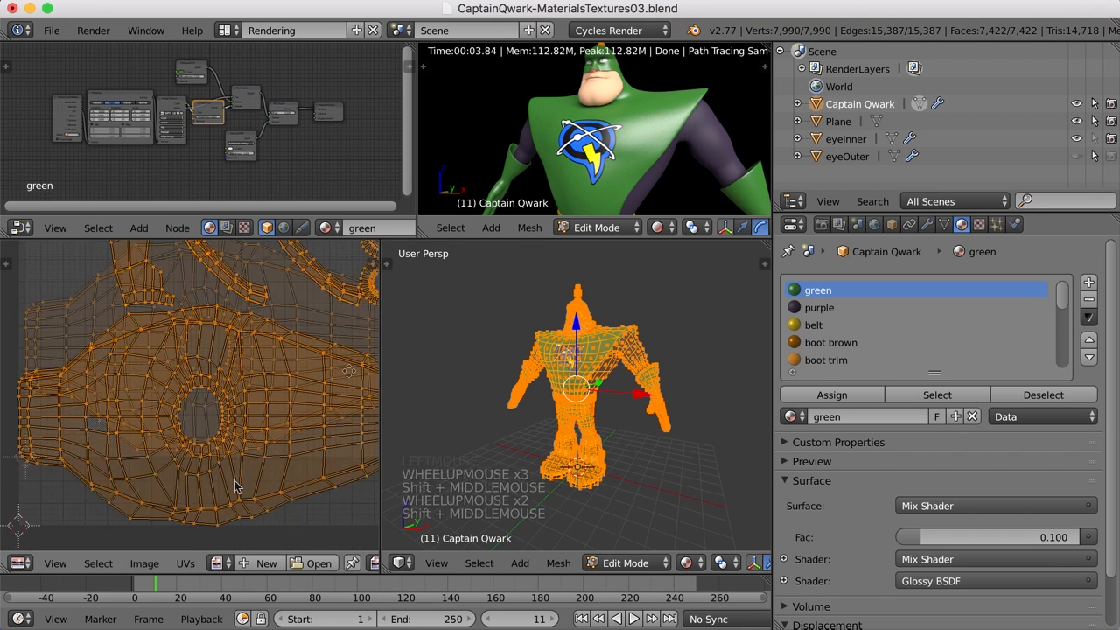
click(216, 562)
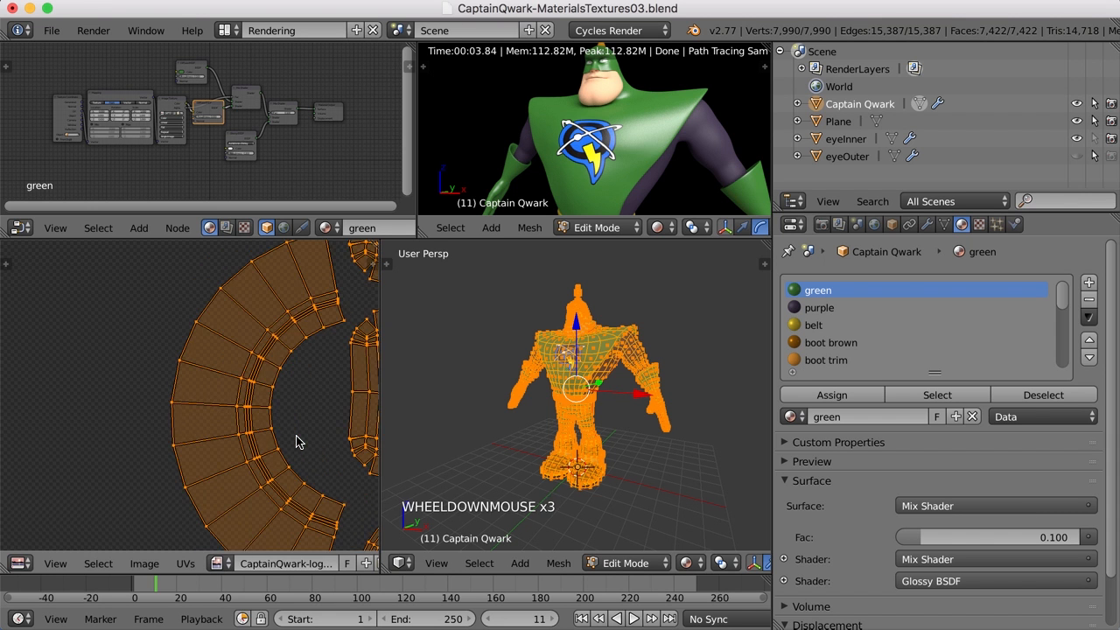
scroll(down, 3)
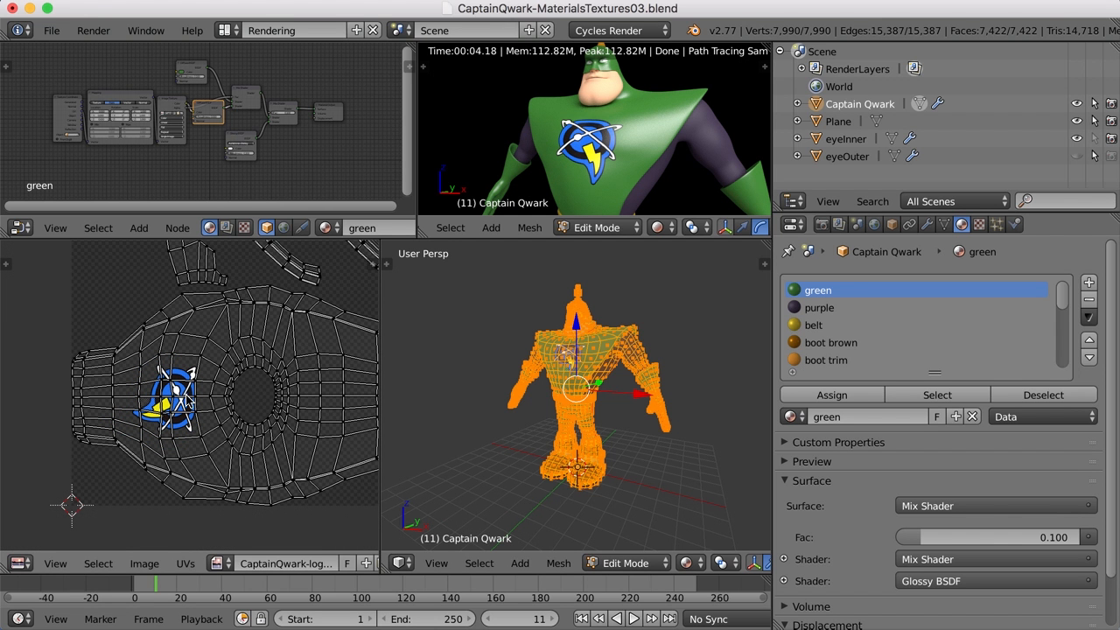
mouse_move(216, 433)
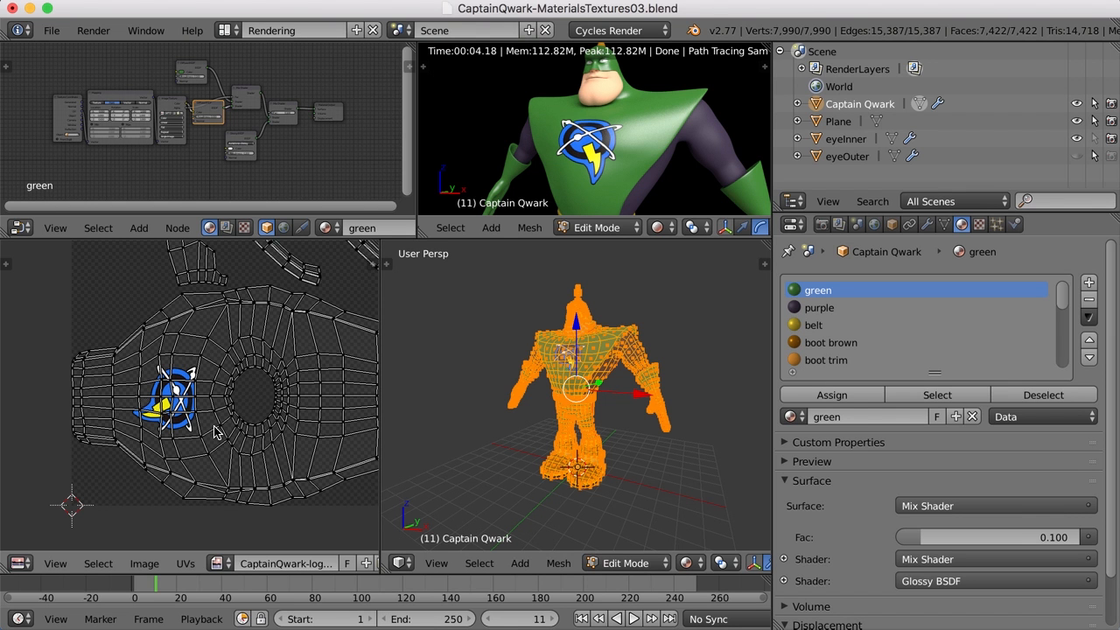
mouse_move(247, 412)
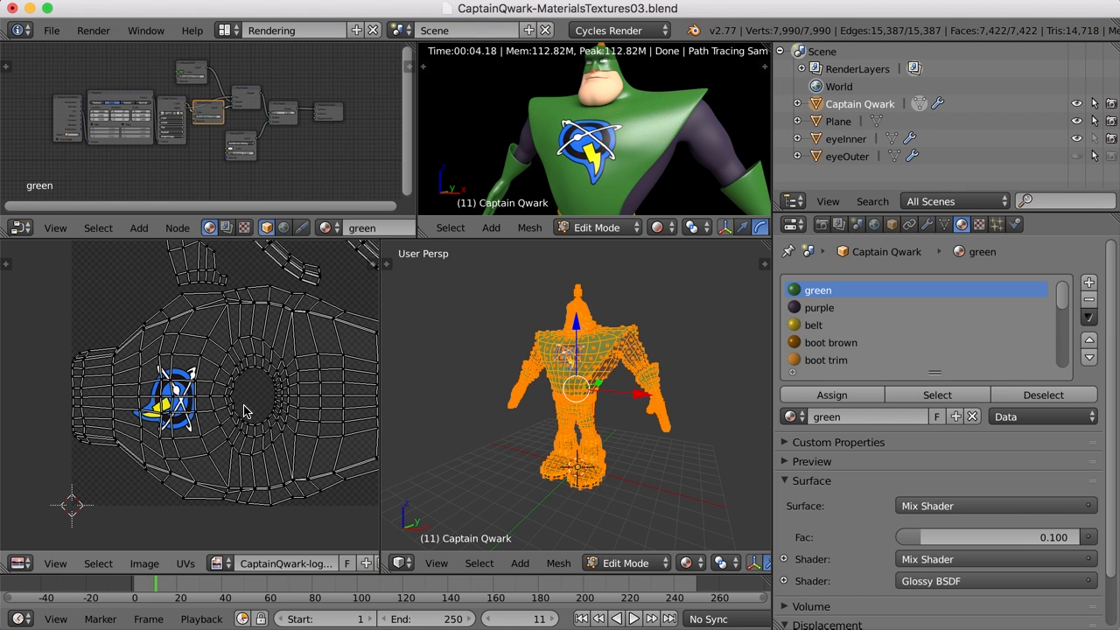
mouse_move(252, 444)
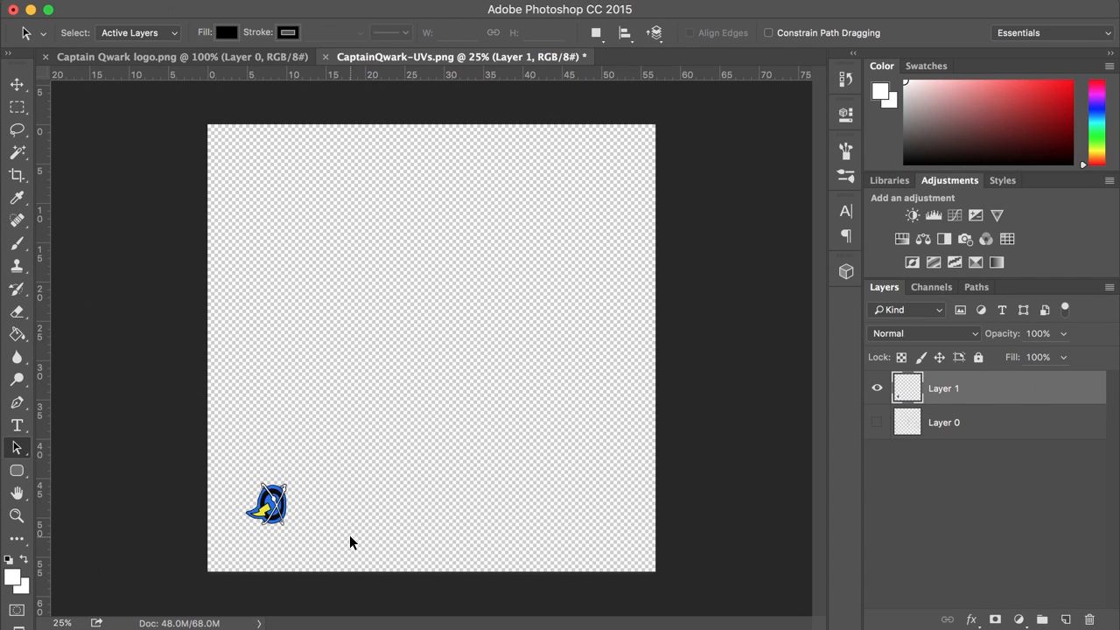
mouse_move(576, 387)
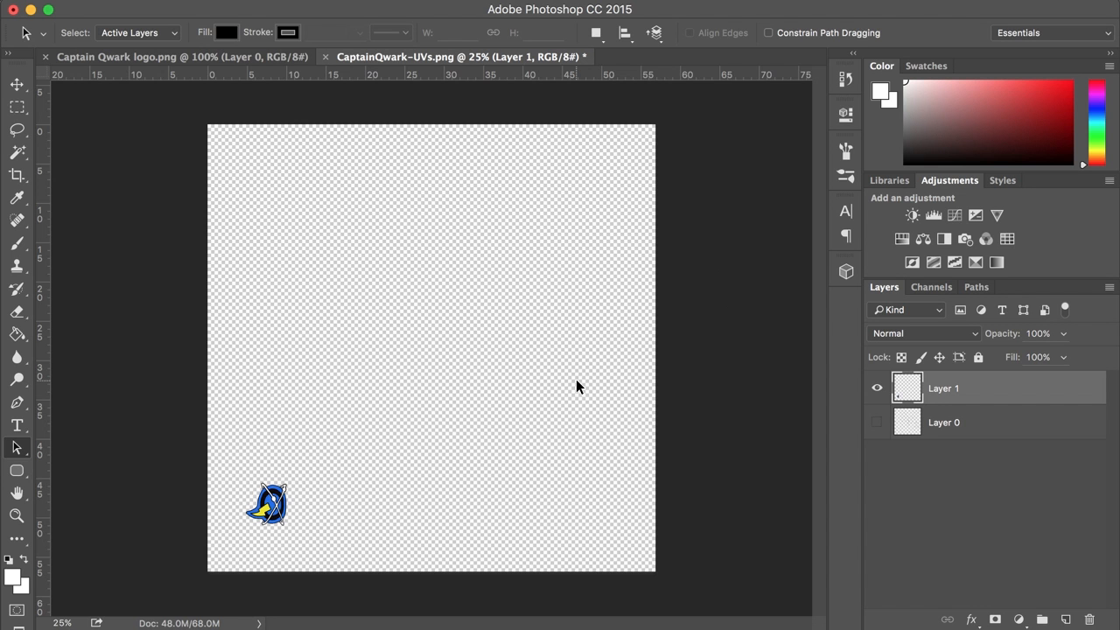
mouse_move(446, 302)
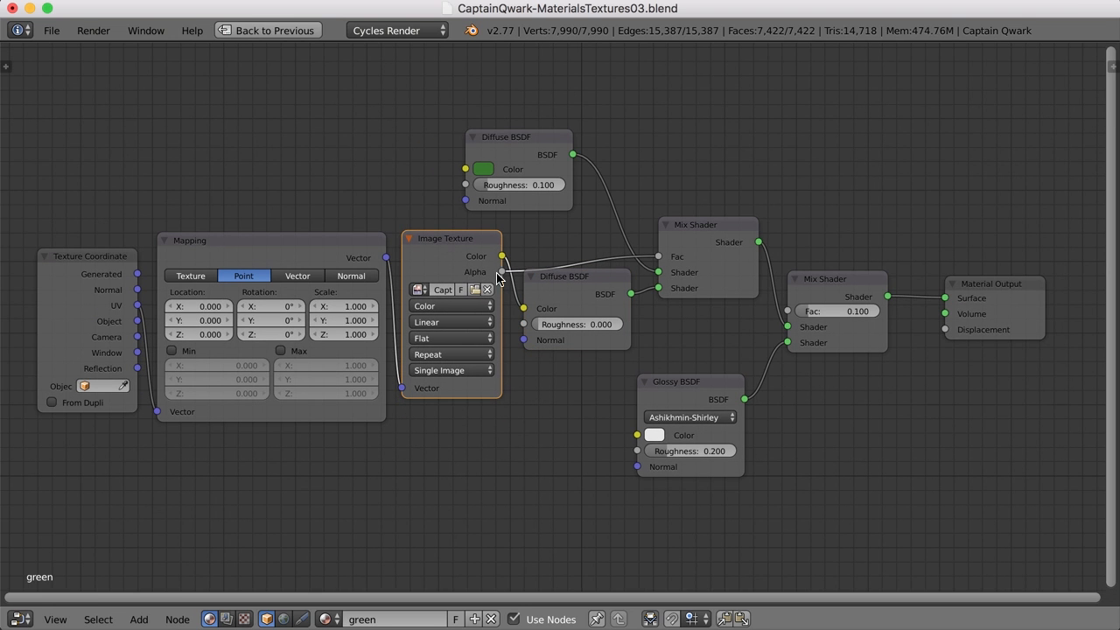
mouse_move(514, 142)
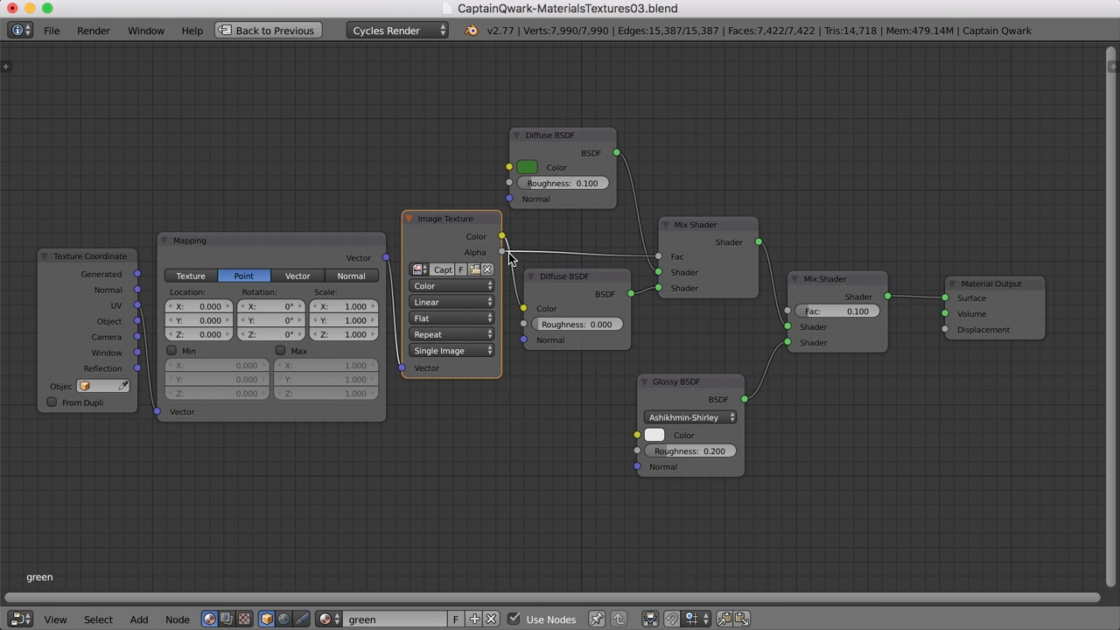
mouse_move(529, 312)
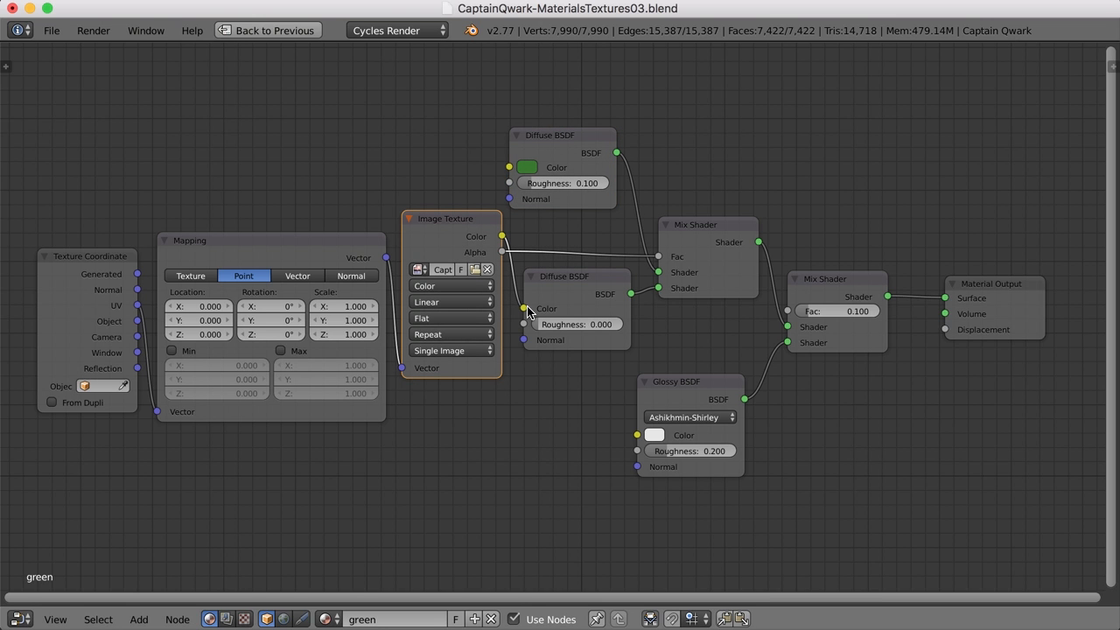
mouse_move(586, 303)
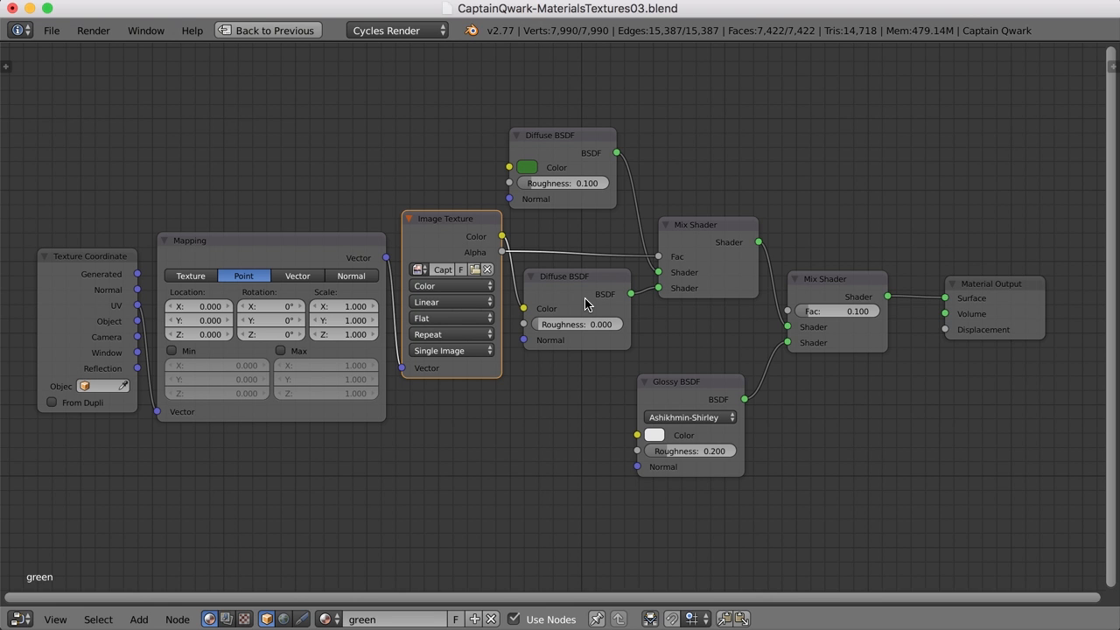
mouse_move(562, 230)
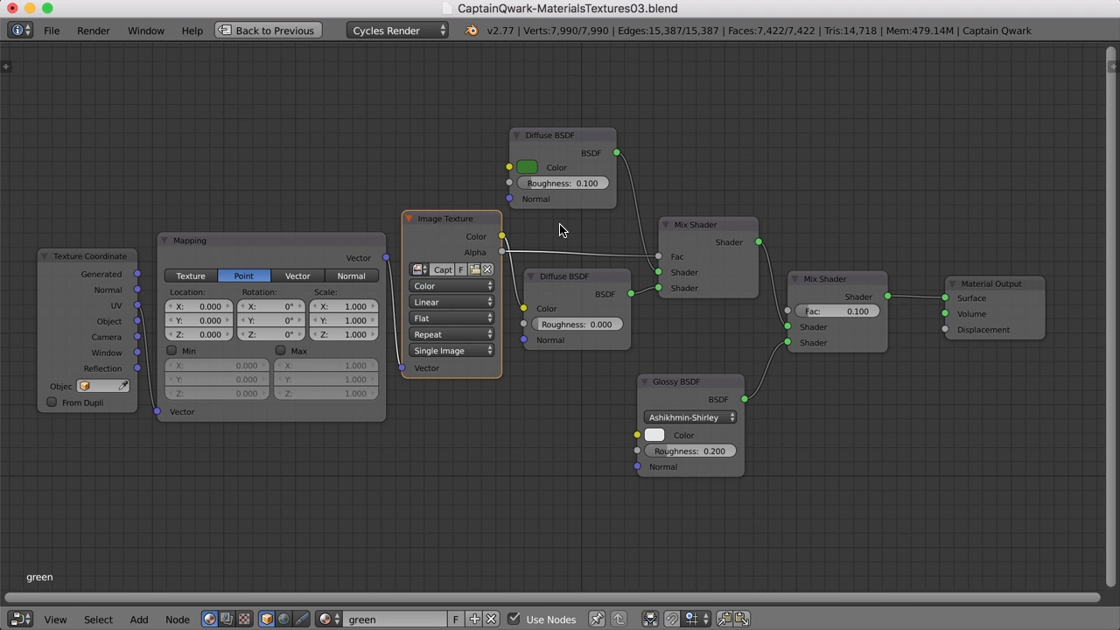
mouse_move(477, 377)
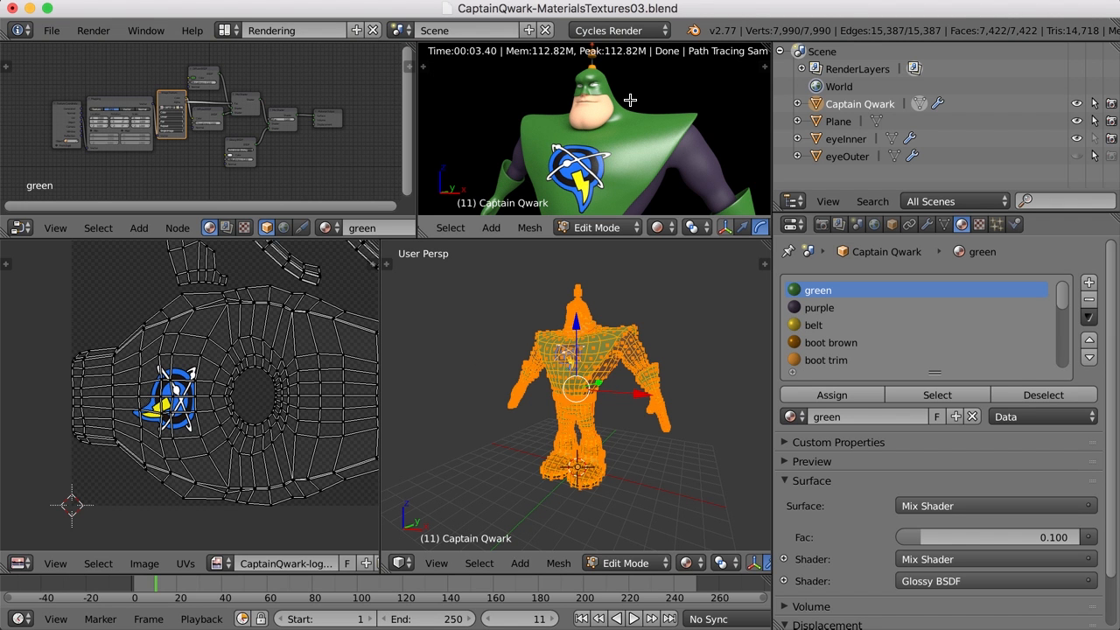
mouse_move(634, 100)
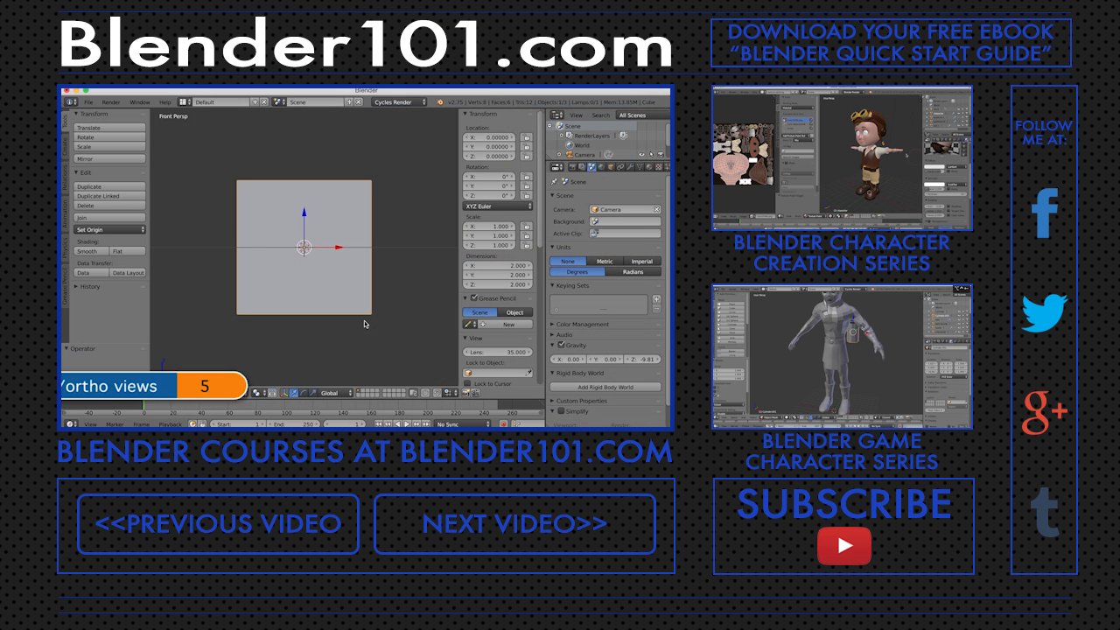
Scroll through the Blender101.com course list, past UV Mapping and Materials and Texturing
key(p)
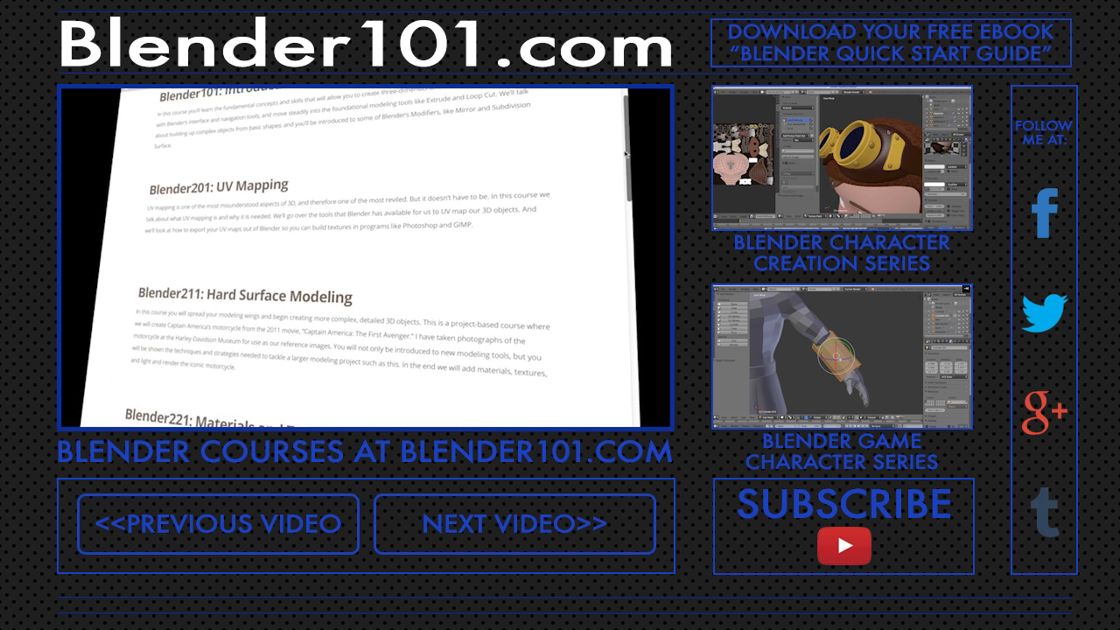
scroll(down, 3)
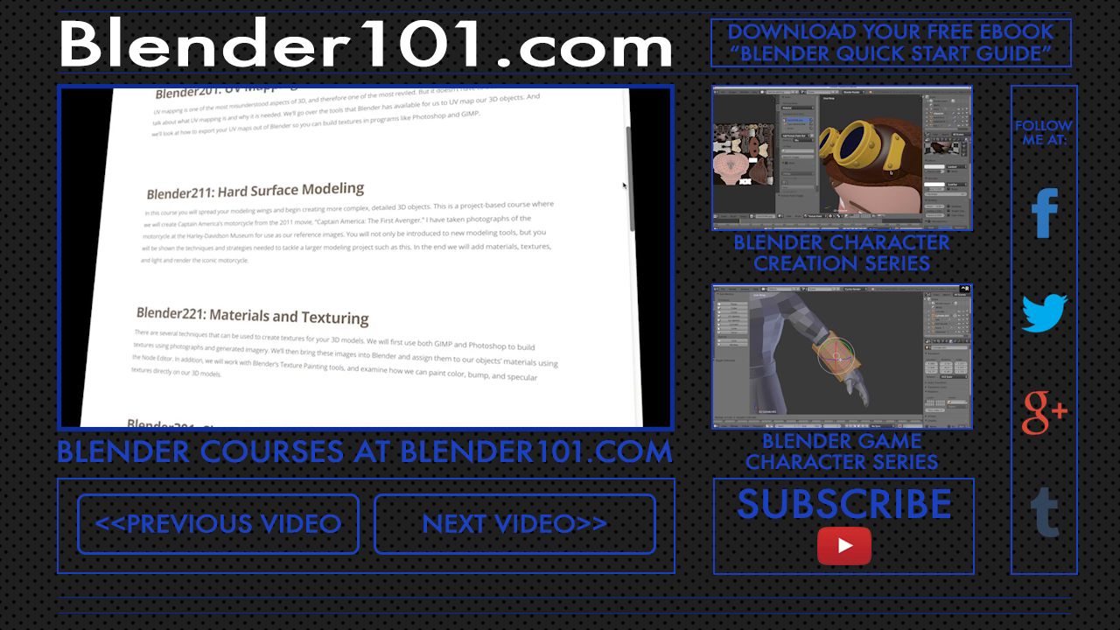